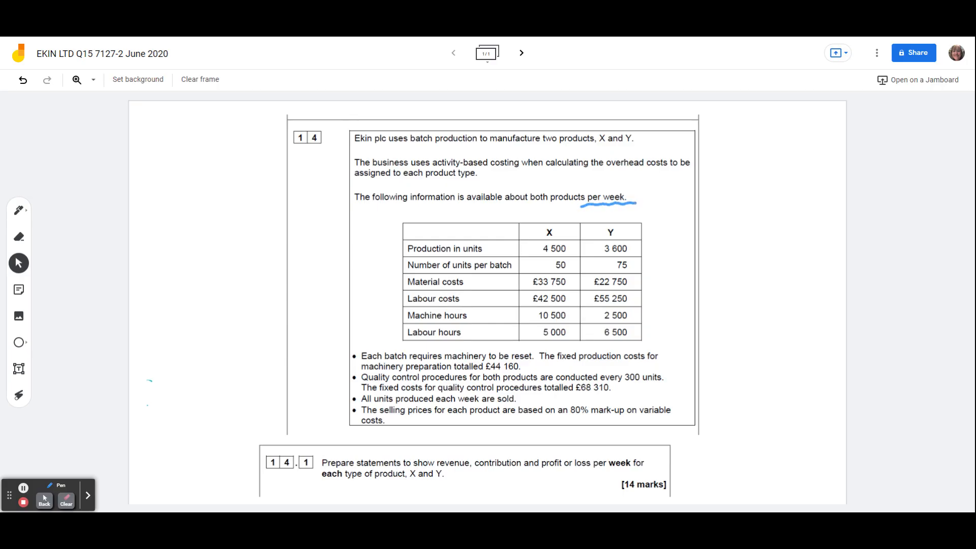
Underline 'per week' and bracket the machine and labour hours rows, labelling them OAR.
{"action": "left_click_drag", "start_coordinate": [586, 468], "coordinate": [636, 467]}
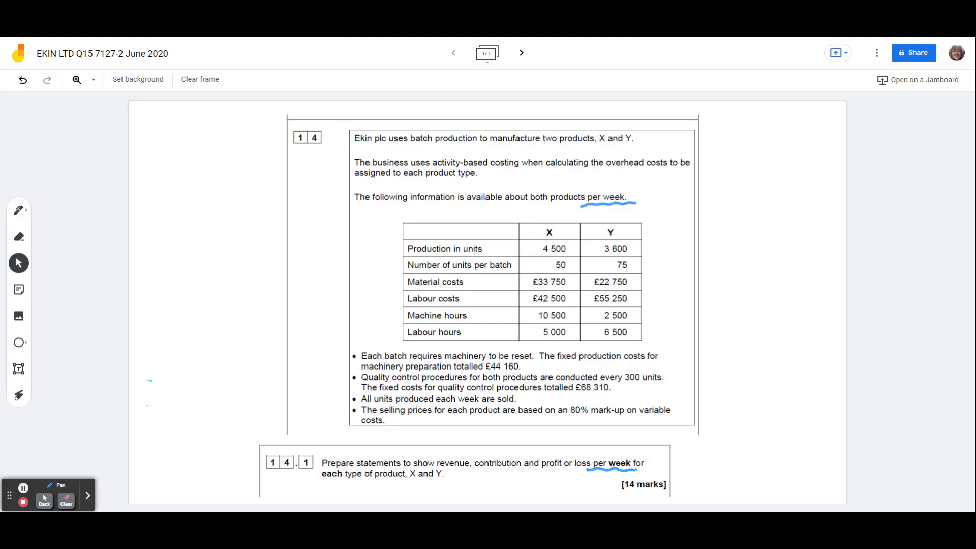
{"action": "left_click_drag", "start_coordinate": [472, 308], "coordinate": [492, 327]}
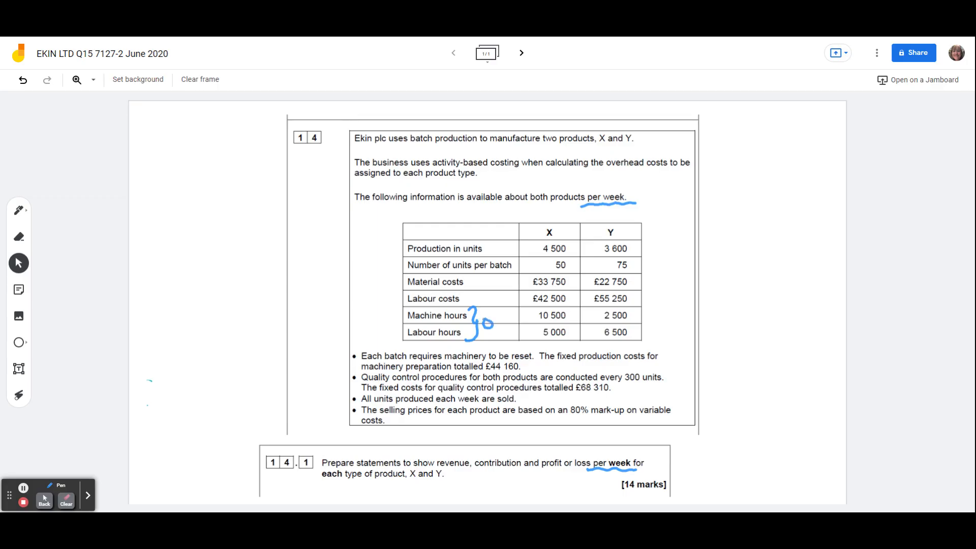
{"action": "left_click_drag", "start_coordinate": [495, 326], "coordinate": [523, 323]}
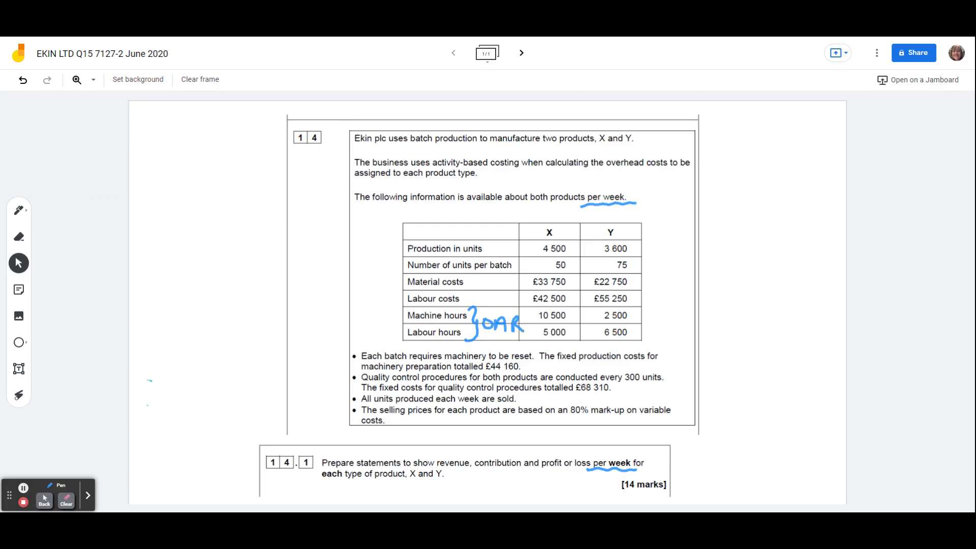
Box X's 10 500 and Y's 6 500 hours and underline the £44 160 machinery preparation cost.
{"action": "left_click_drag", "start_coordinate": [531, 309], "coordinate": [572, 323]}
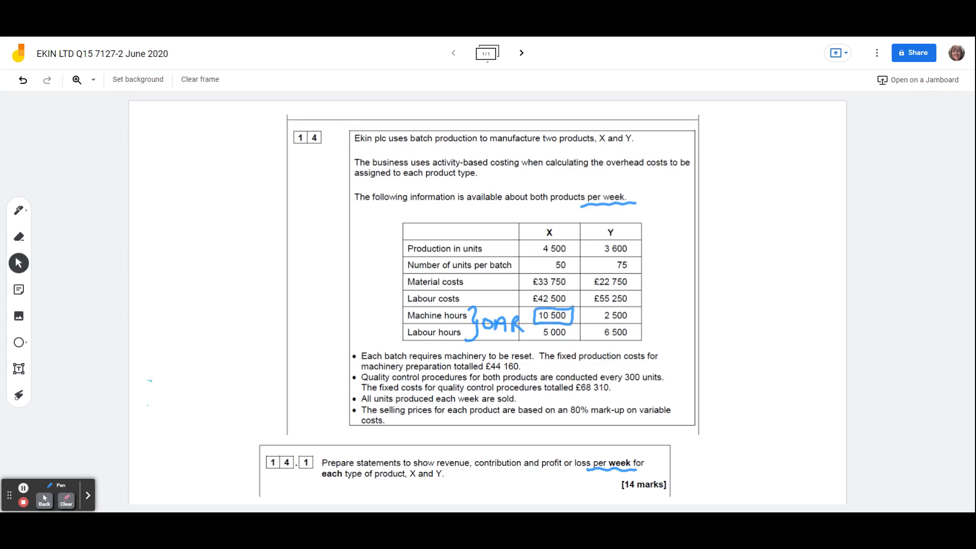
{"action": "left_click_drag", "start_coordinate": [598, 324], "coordinate": [634, 339]}
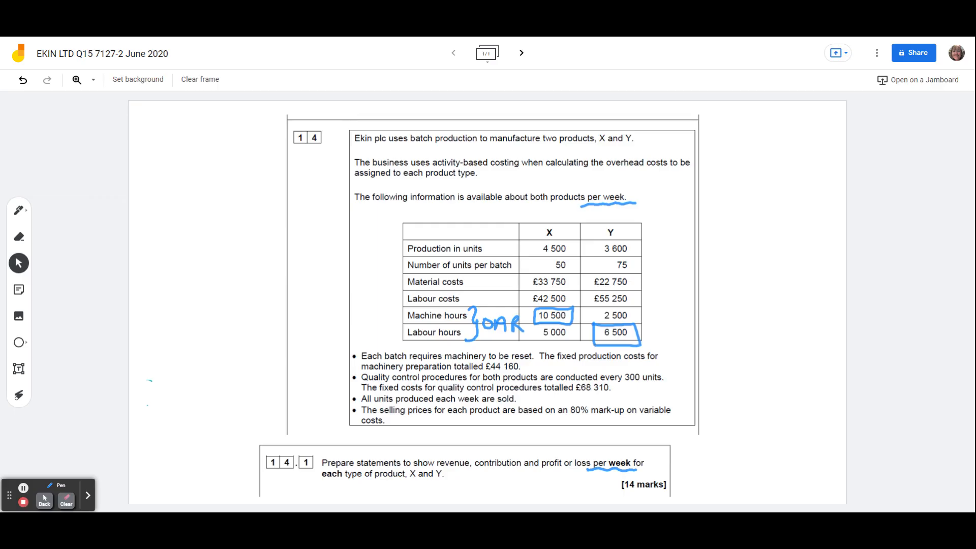
{"action": "left_click_drag", "start_coordinate": [486, 370], "coordinate": [522, 370]}
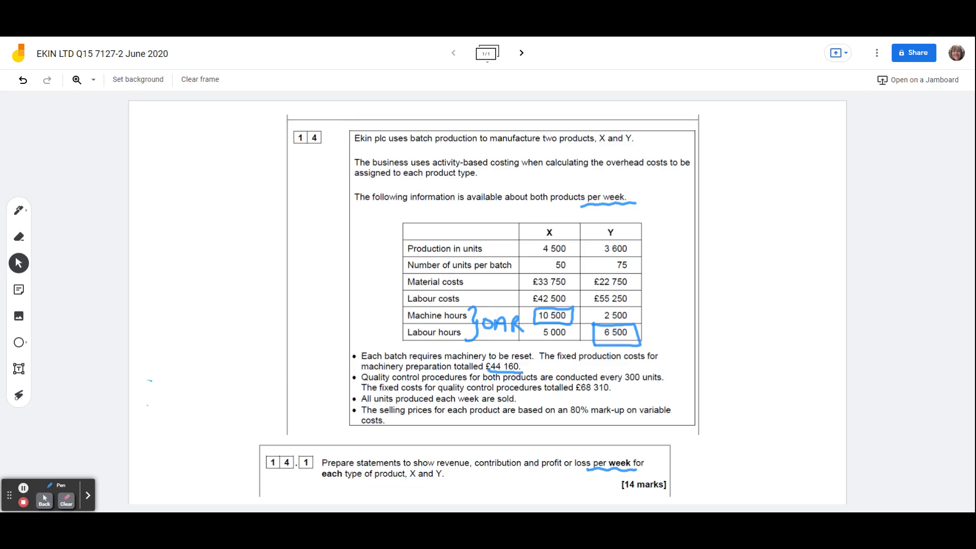
Note 90 batches of X and 48 of Y, with £44 160 ÷ 138 batches = £320 per batch.
{"action": "left_click_drag", "start_coordinate": [525, 249], "coordinate": [540, 267]}
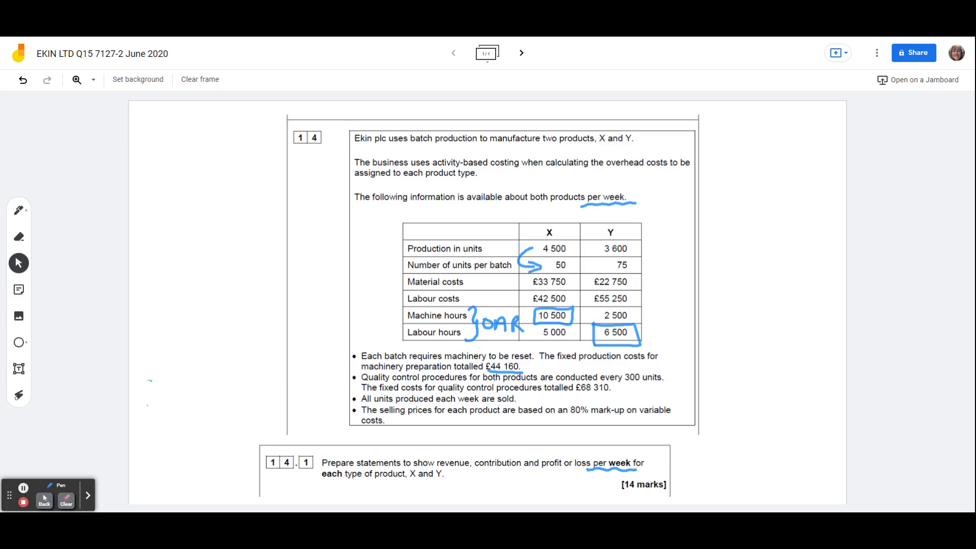
{"action": "left_click_drag", "start_coordinate": [318, 258], "coordinate": [358, 258]}
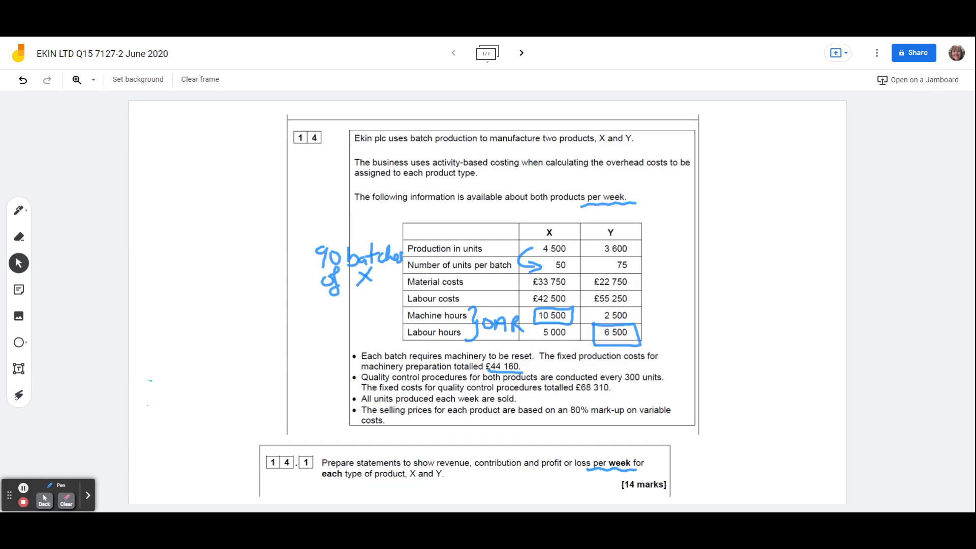
{"action": "left_click_drag", "start_coordinate": [645, 249], "coordinate": [642, 273]}
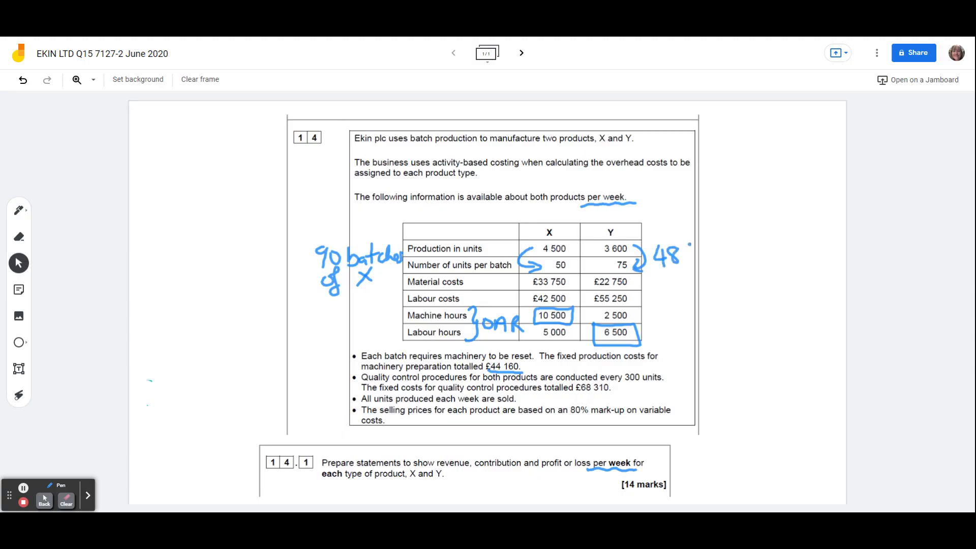
{"action": "type", "text": "batcl"}
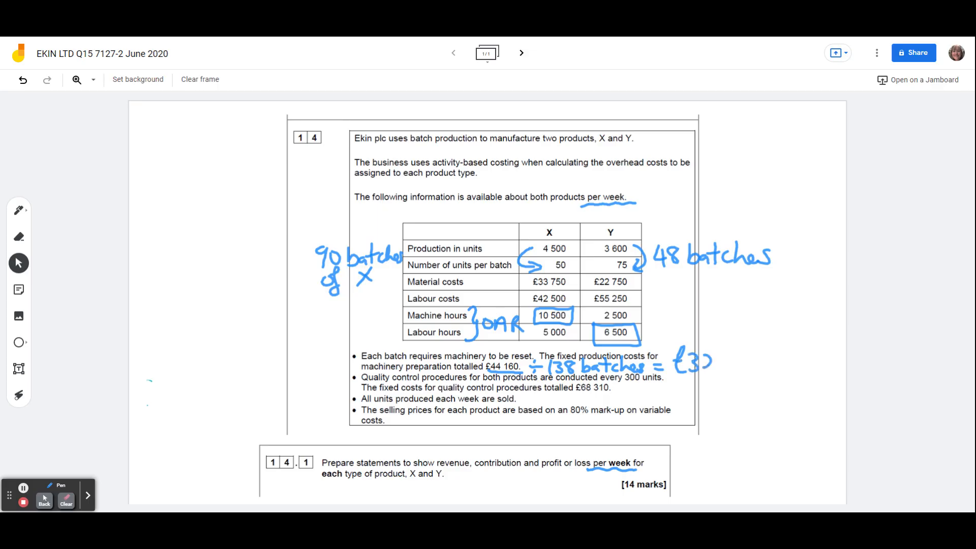
{"action": "type", "text": "20/X"}
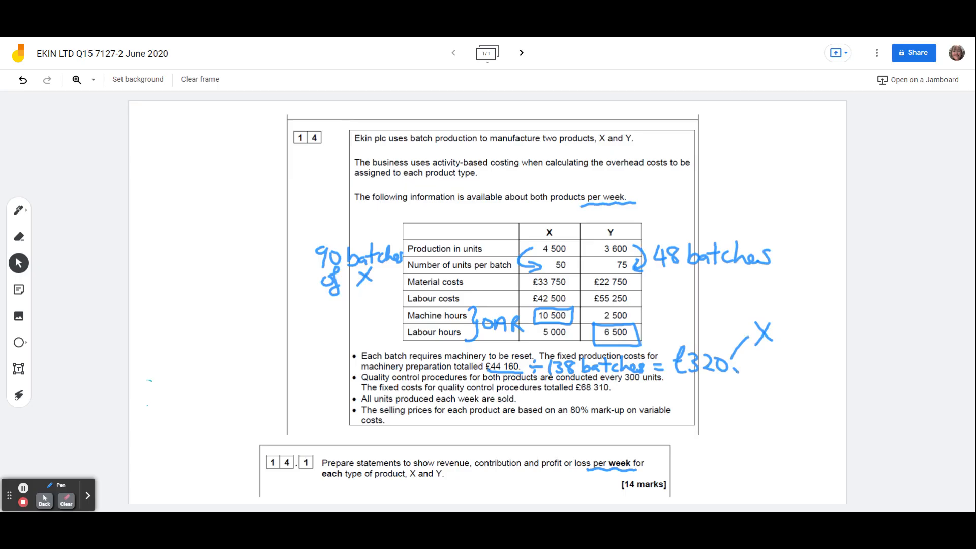
Circle the 90 and 48 batches and write set-up costs X £28 800 and Y £15 360.
{"action": "left_click_drag", "start_coordinate": [738, 373], "coordinate": [775, 399]}
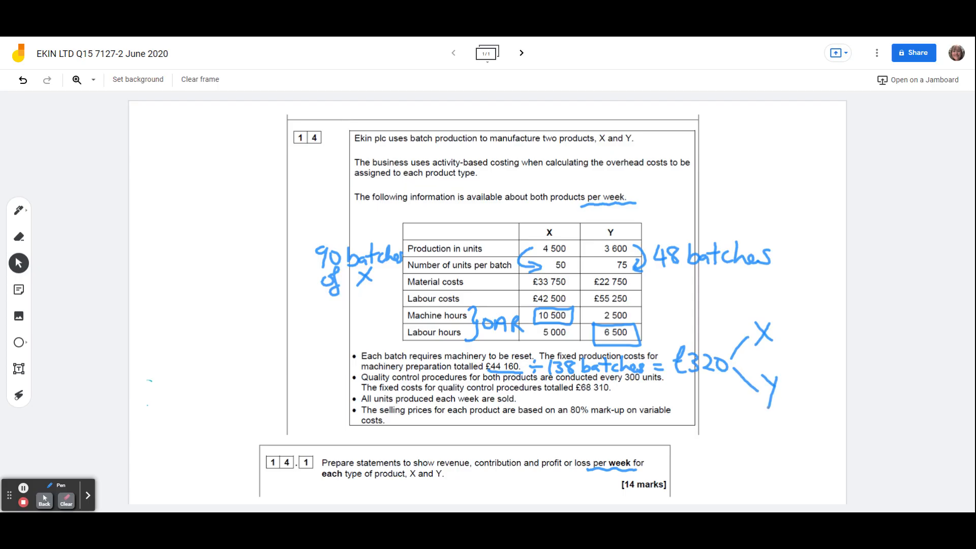
{"action": "left_click_drag", "start_coordinate": [323, 249], "coordinate": [323, 249]}
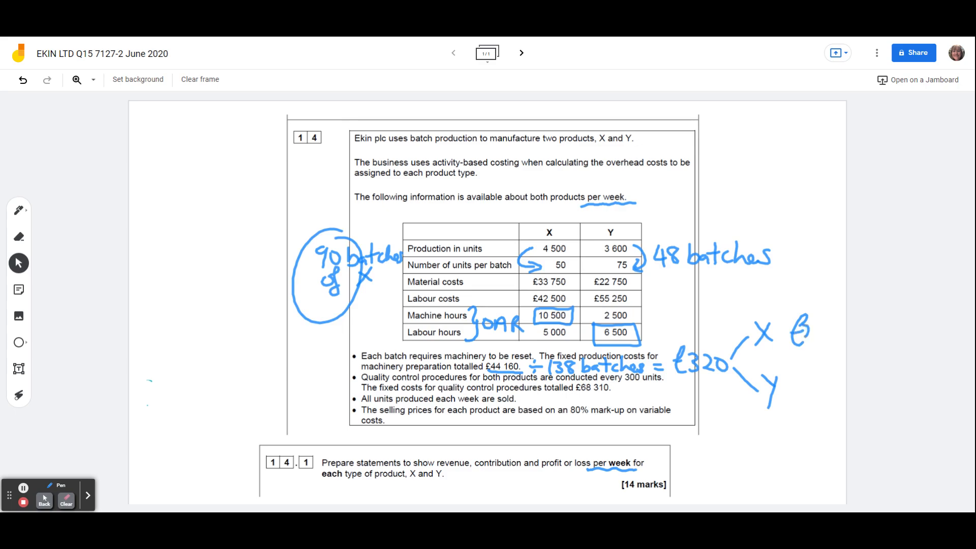
{"action": "left_click_drag", "start_coordinate": [809, 334], "coordinate": [836, 334]}
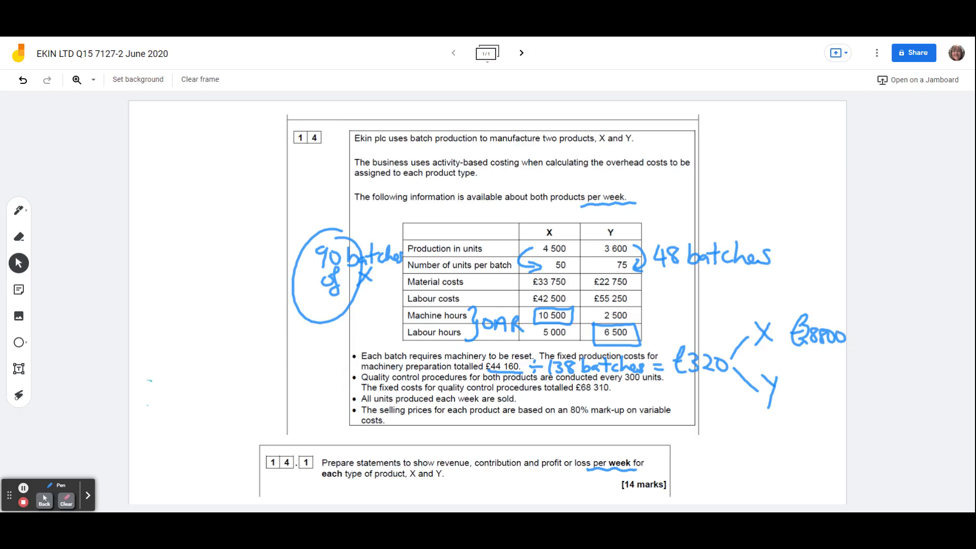
{"action": "left_click_drag", "start_coordinate": [654, 230], "coordinate": [669, 273]}
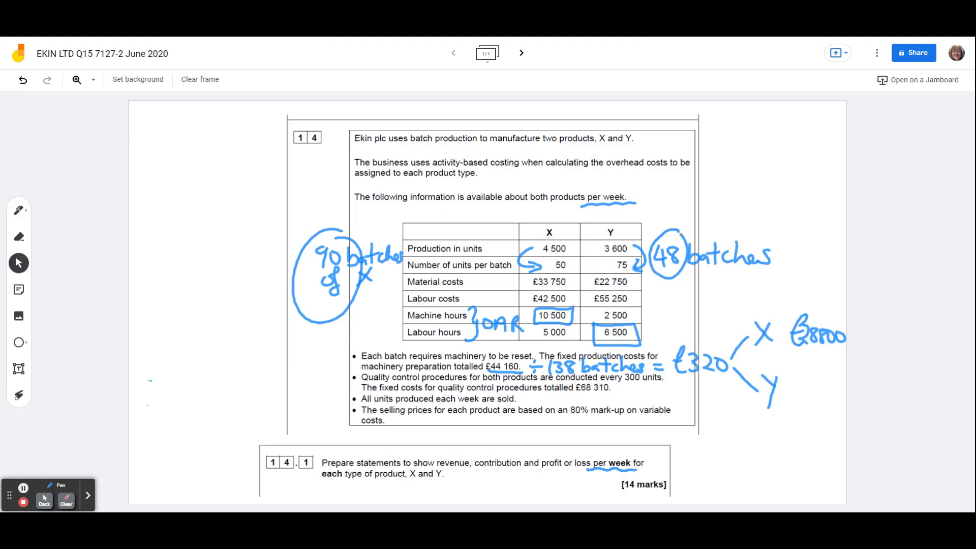
{"action": "left_click_drag", "start_coordinate": [787, 373], "coordinate": [794, 389]}
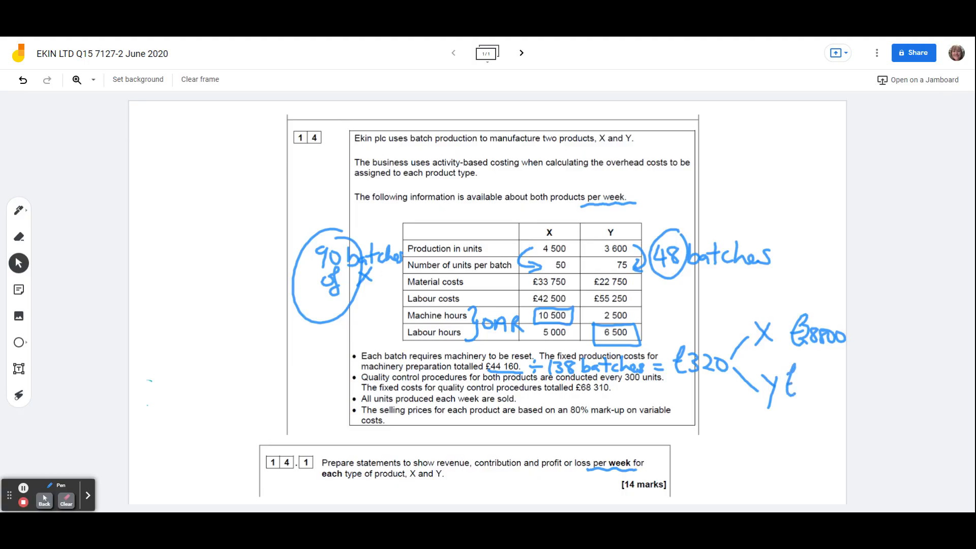
{"action": "type", "text": "/5"}
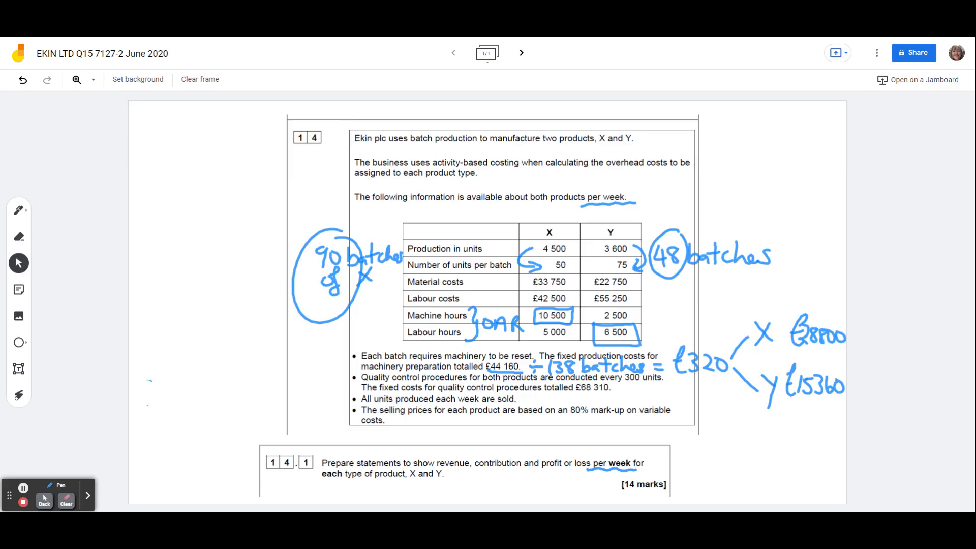
Add a green Quality Control heading in the left margin with the £68 310 cost.
{"action": "left_click", "coordinate": [60, 486]}
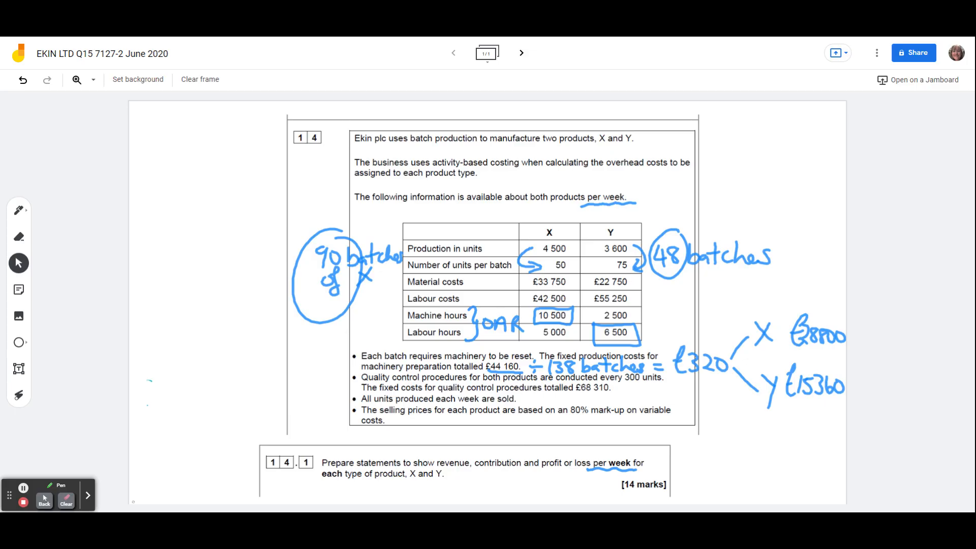
{"action": "left_click_drag", "start_coordinate": [161, 193], "coordinate": [171, 177]}
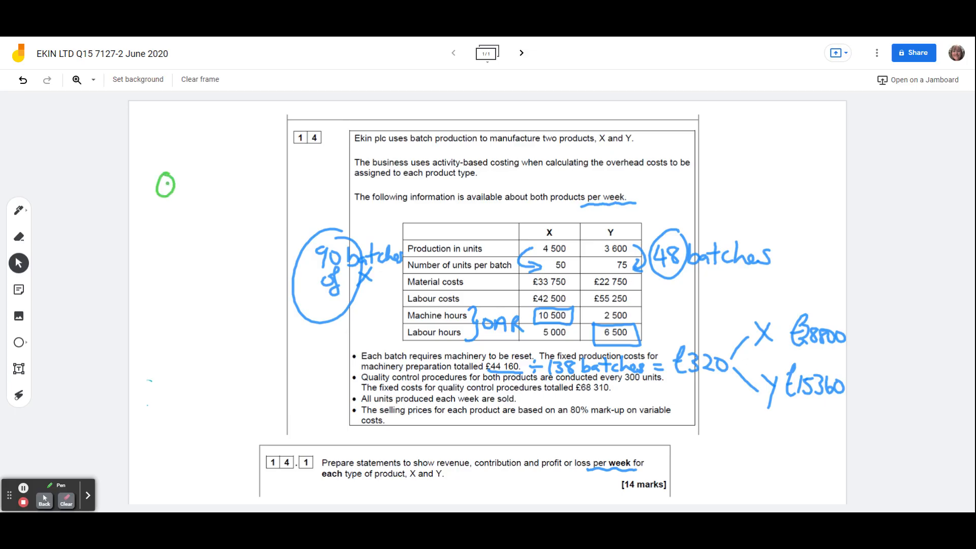
{"action": "left_click_drag", "start_coordinate": [156, 187], "coordinate": [237, 187]}
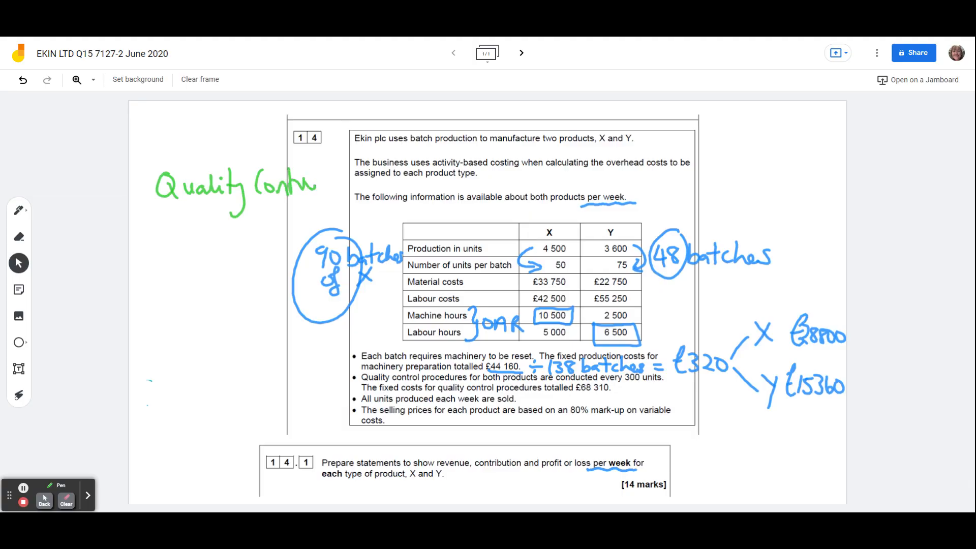
{"action": "left_click_drag", "start_coordinate": [177, 204], "coordinate": [317, 200]}
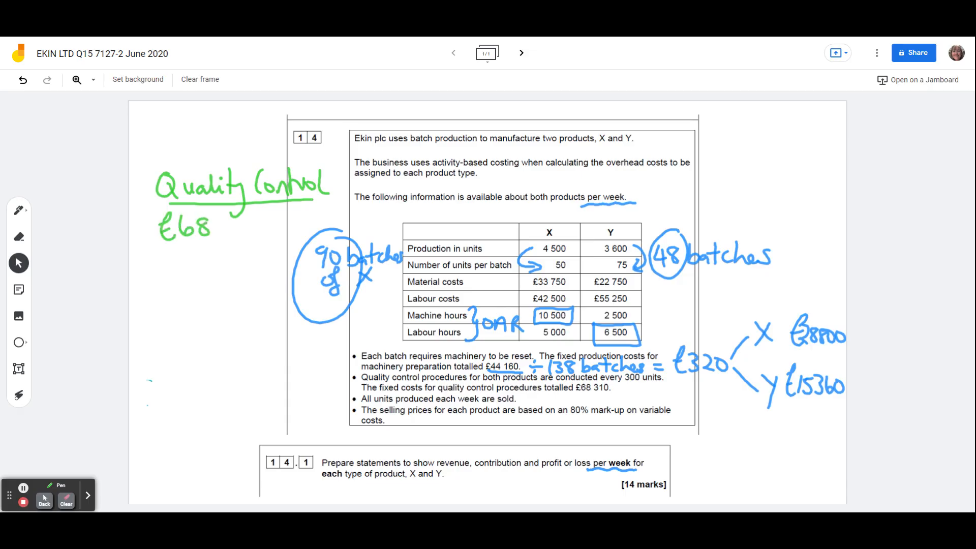
{"action": "type", "text": "310"}
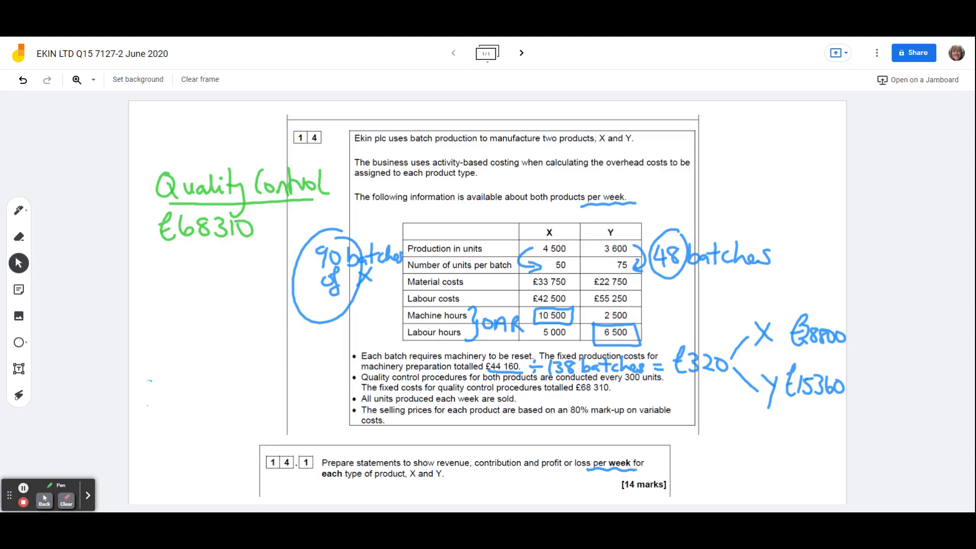
Record X's 15 checks (£37 950), Y's 12 checks (£30 360) and the 27-check total.
{"action": "left_click_drag", "start_coordinate": [140, 265], "coordinate": [158, 290]}
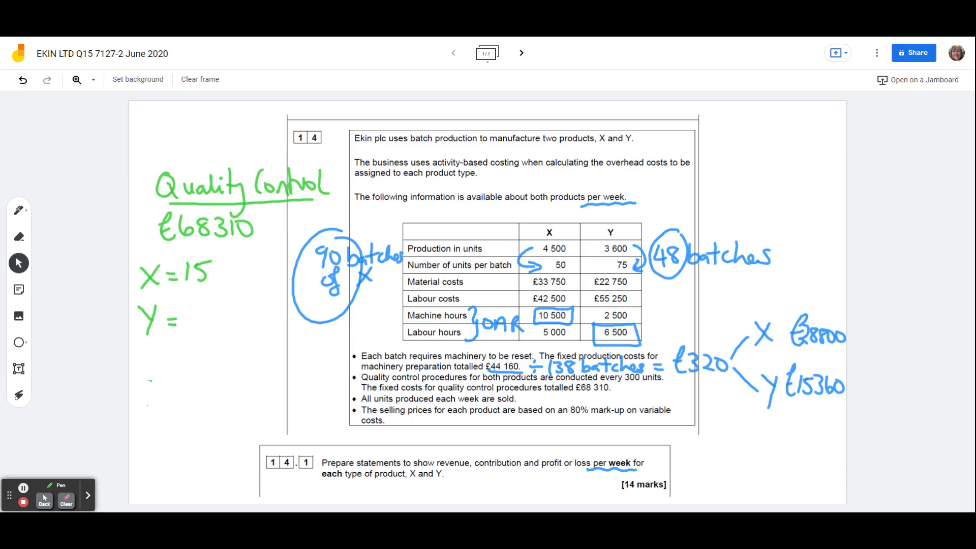
{"action": "left_click_drag", "start_coordinate": [184, 304], "coordinate": [205, 323]}
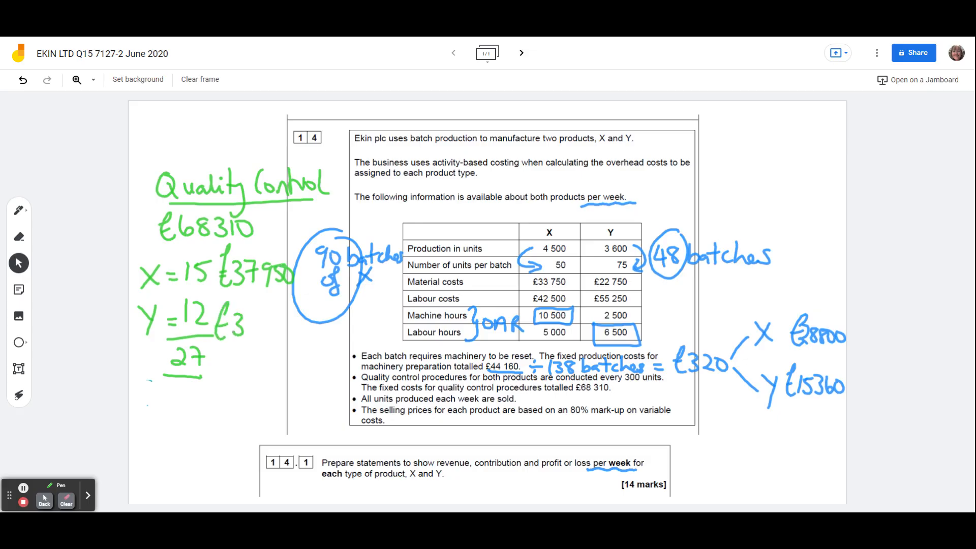
{"action": "type", "text": "0360"}
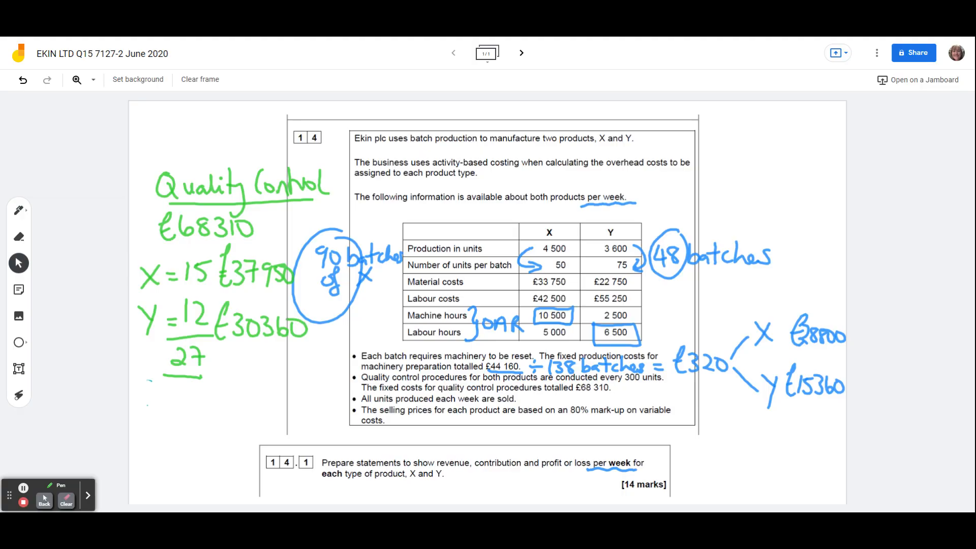
Tick the cost bullets, underline 'variable' and write '+80% = S.R.' under the last bullet.
{"action": "left_click_drag", "start_coordinate": [354, 356], "coordinate": [354, 378]}
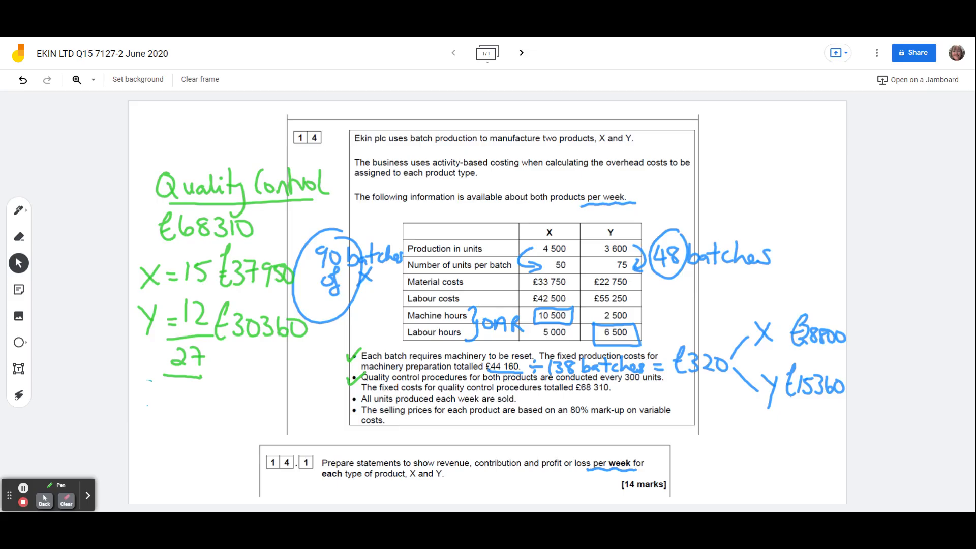
{"action": "left_click_drag", "start_coordinate": [627, 418], "coordinate": [677, 418]}
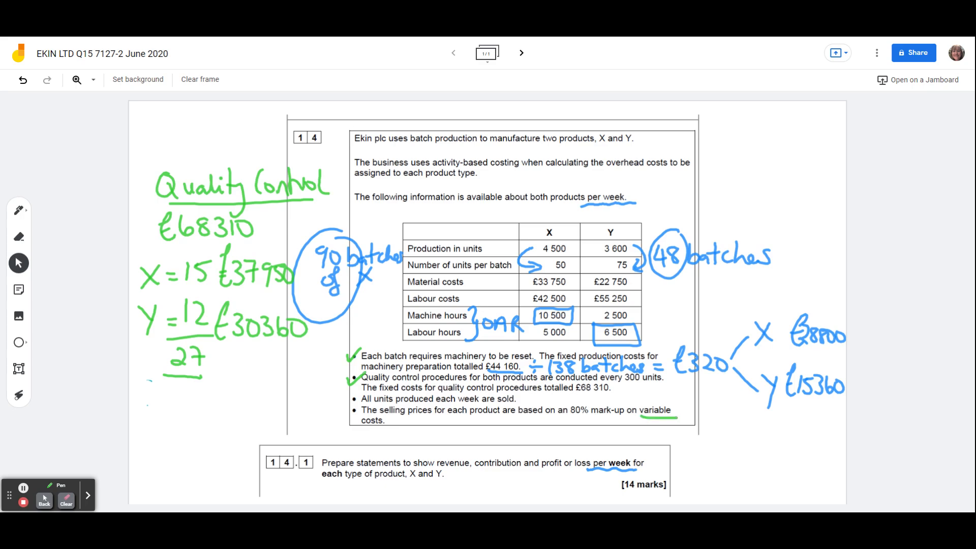
{"action": "left_click_drag", "start_coordinate": [355, 432], "coordinate": [428, 426]}
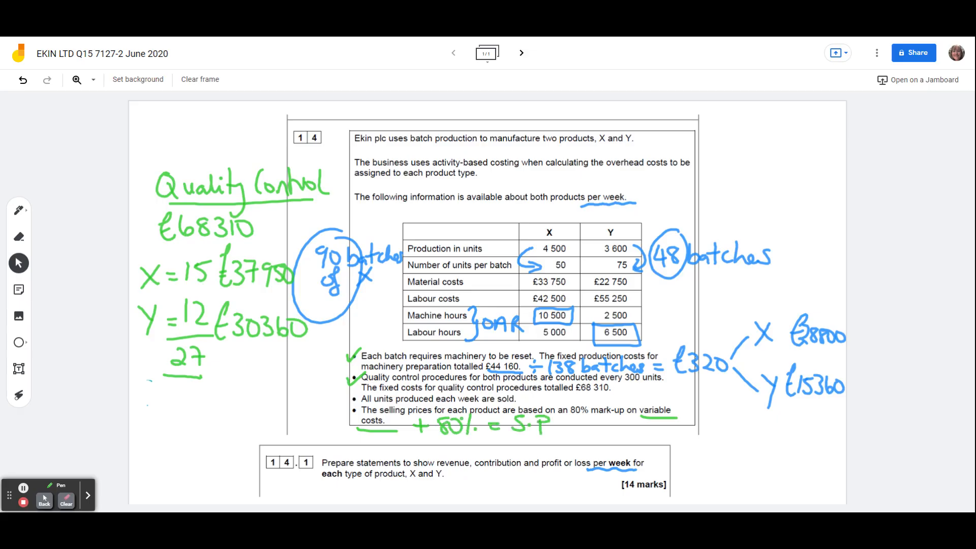
{"action": "left_click_drag", "start_coordinate": [536, 429], "coordinate": [554, 426]}
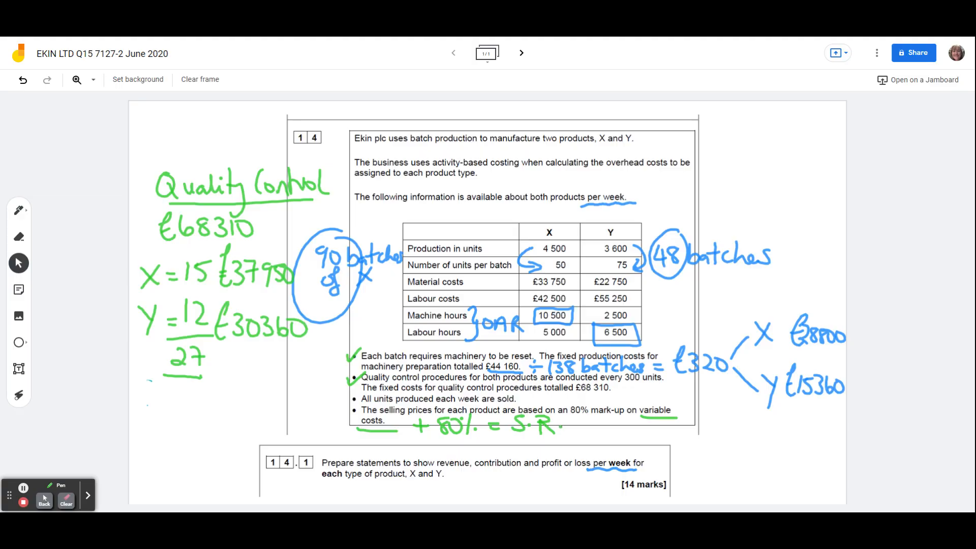
{"action": "left_click_drag", "start_coordinate": [405, 270], "coordinate": [401, 311]}
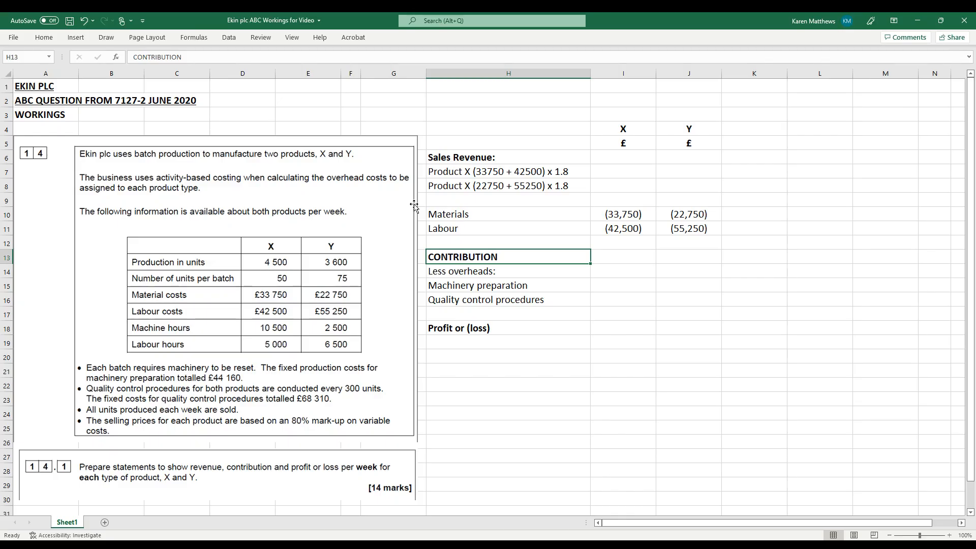
{"action": "mouse_move", "coordinate": [524, 301]}
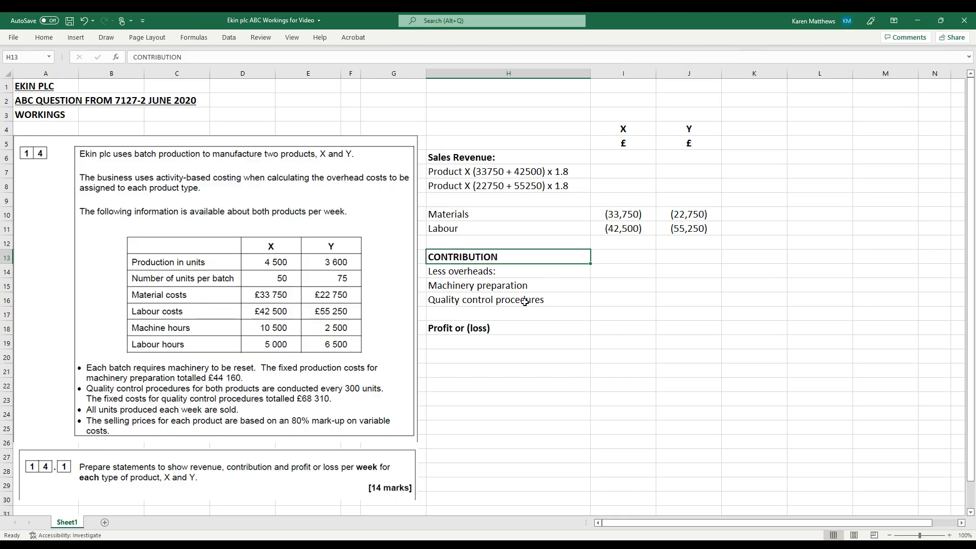
{"action": "mouse_move", "coordinate": [635, 142]}
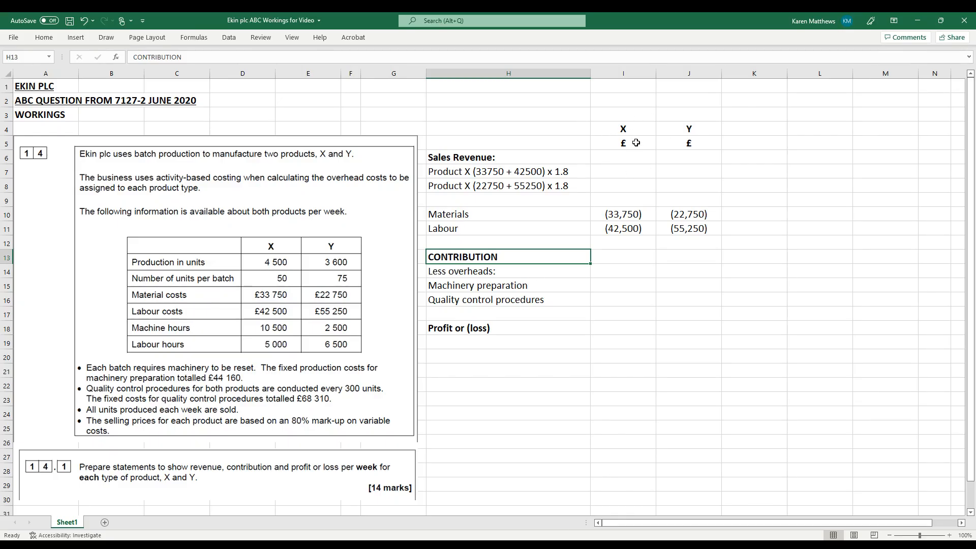
{"action": "mouse_move", "coordinate": [673, 135]}
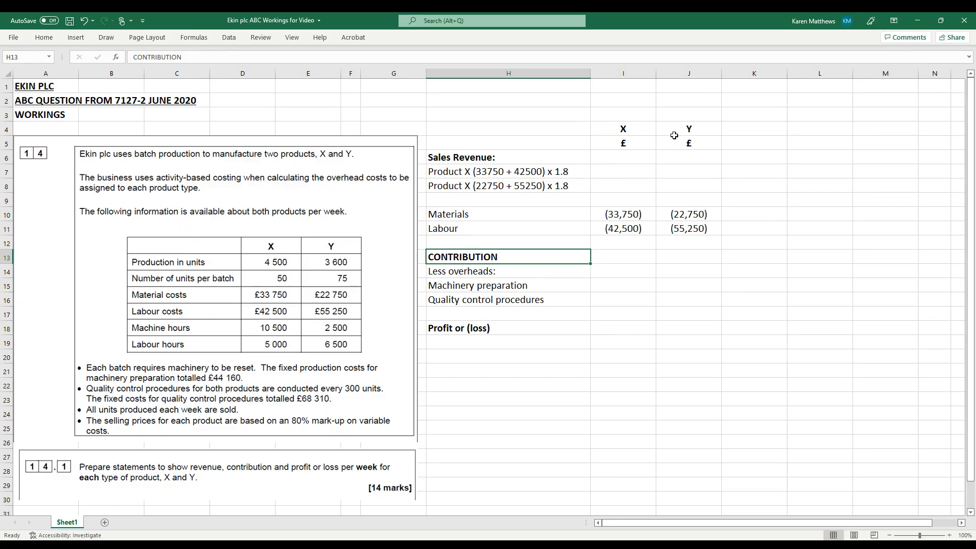
{"action": "mouse_move", "coordinate": [490, 197]}
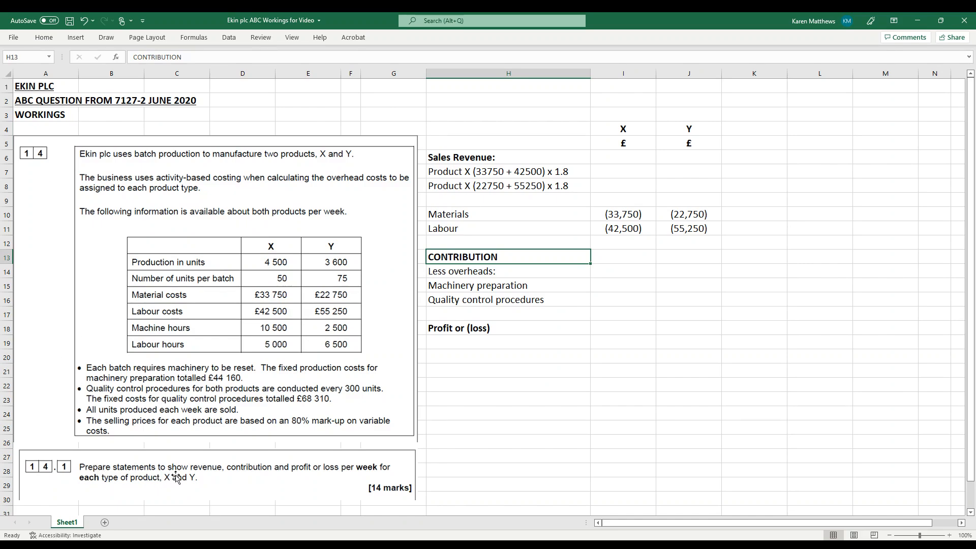
{"action": "mouse_move", "coordinate": [323, 479]}
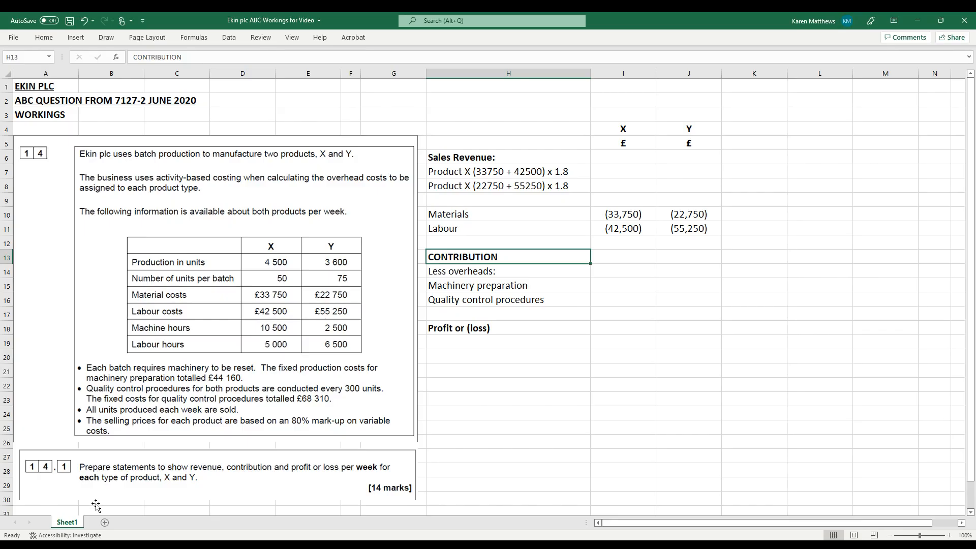
{"action": "mouse_move", "coordinate": [174, 488]}
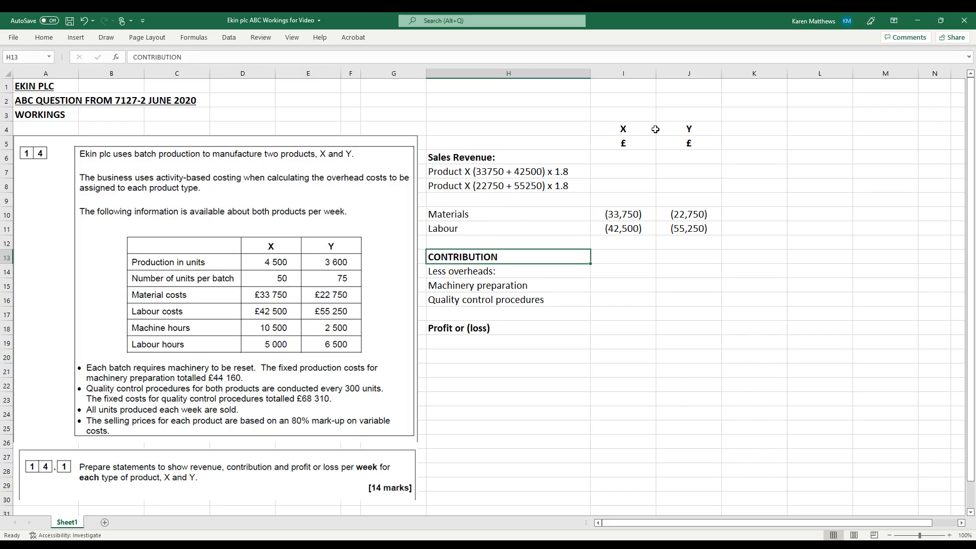
{"action": "mouse_move", "coordinate": [456, 157]}
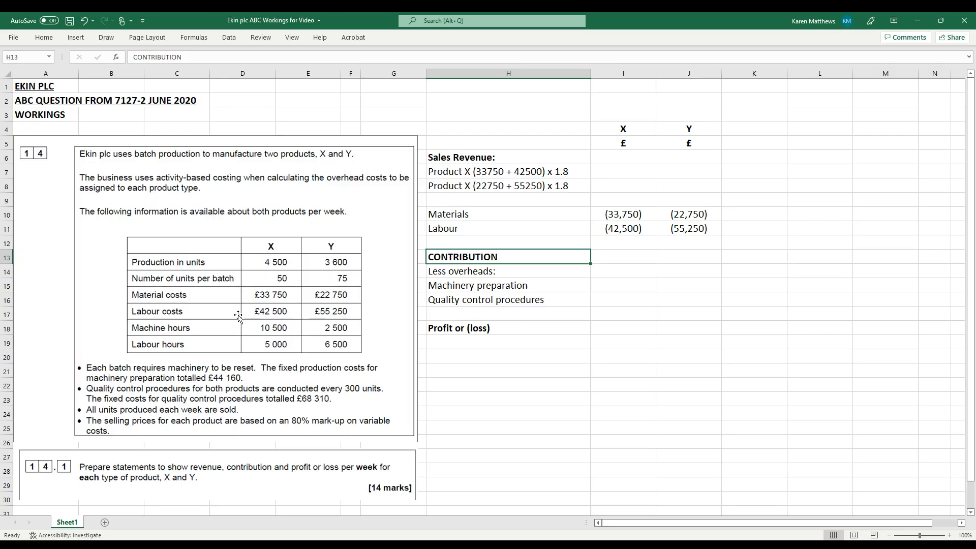
{"action": "mouse_move", "coordinate": [272, 302]}
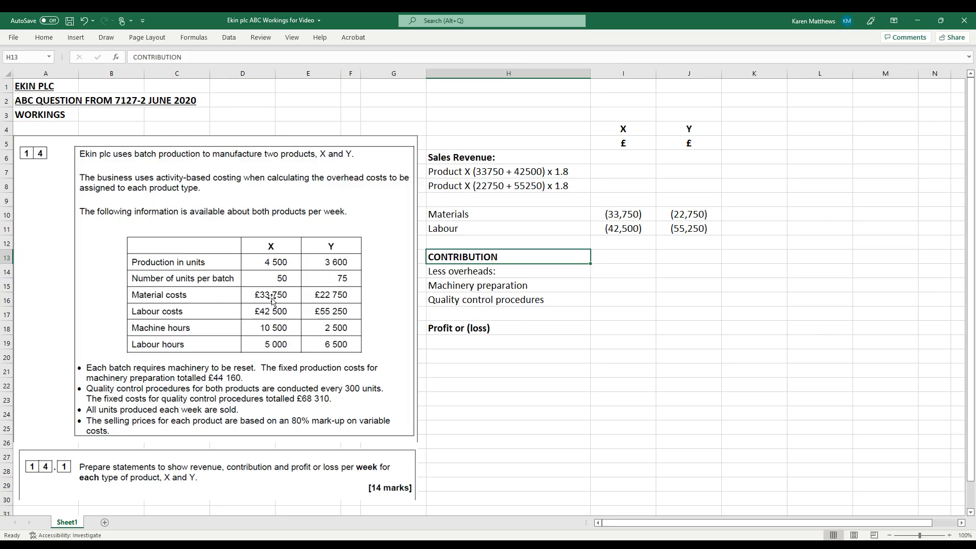
{"action": "mouse_move", "coordinate": [548, 254]}
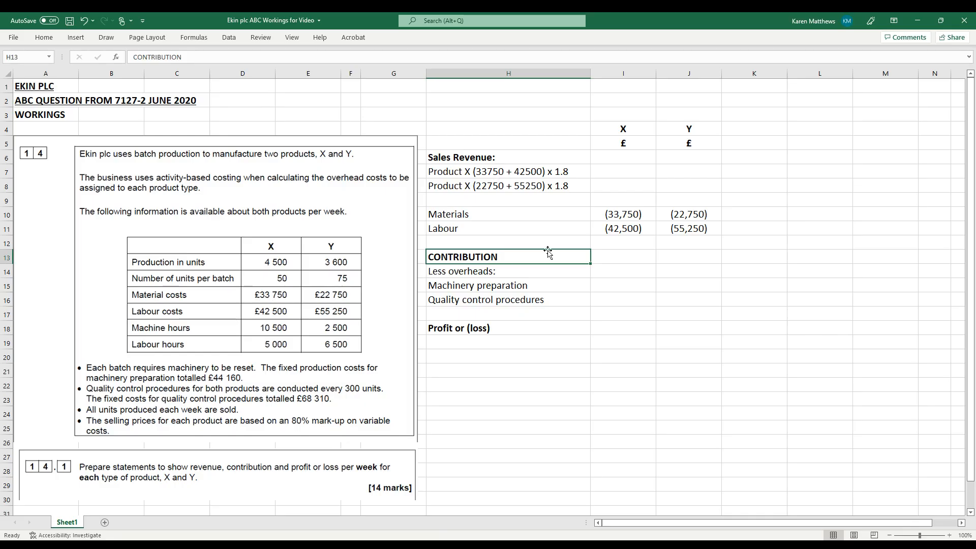
{"action": "mouse_move", "coordinate": [619, 217]}
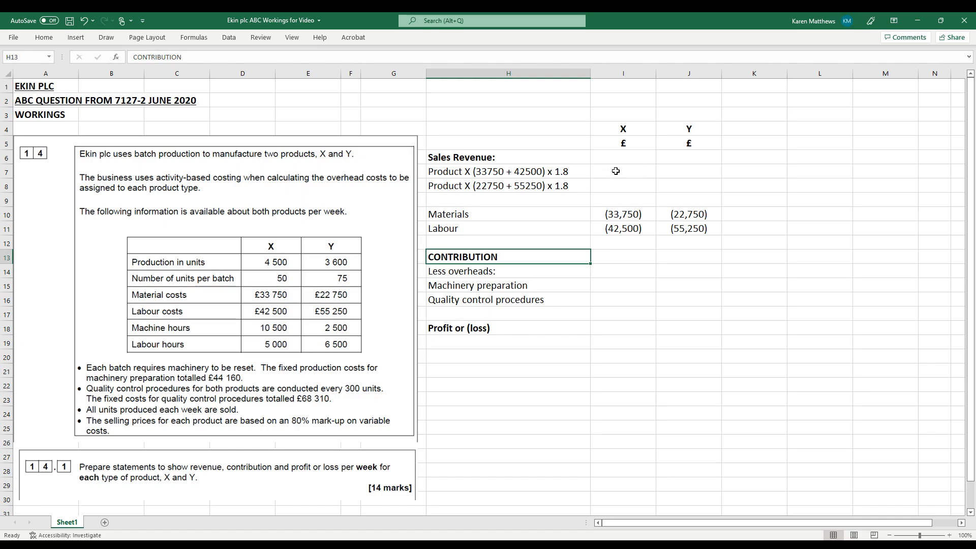
Enter X's sales revenue as =(33750+42500)*1.8, giving 137,250.
{"action": "left_click", "coordinate": [622, 171]}
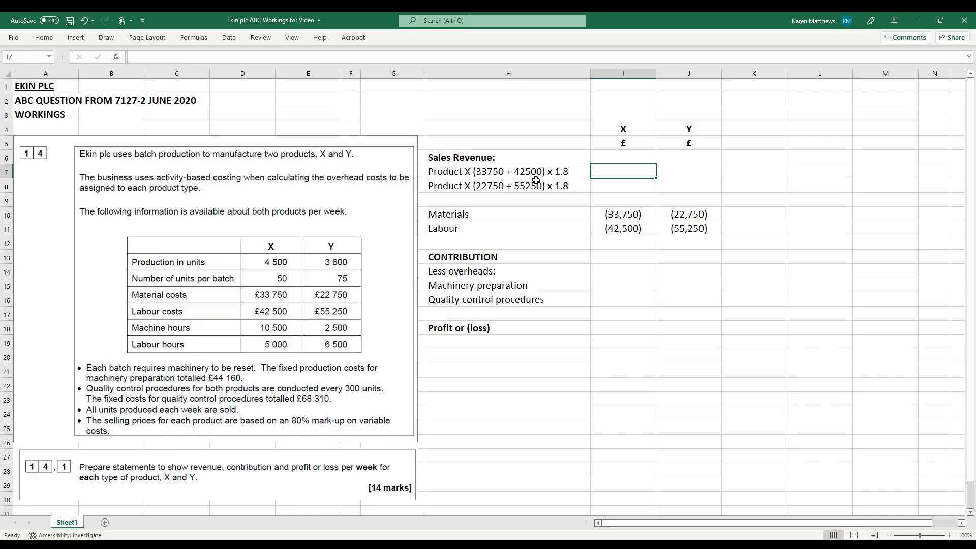
{"action": "type", "text": "="}
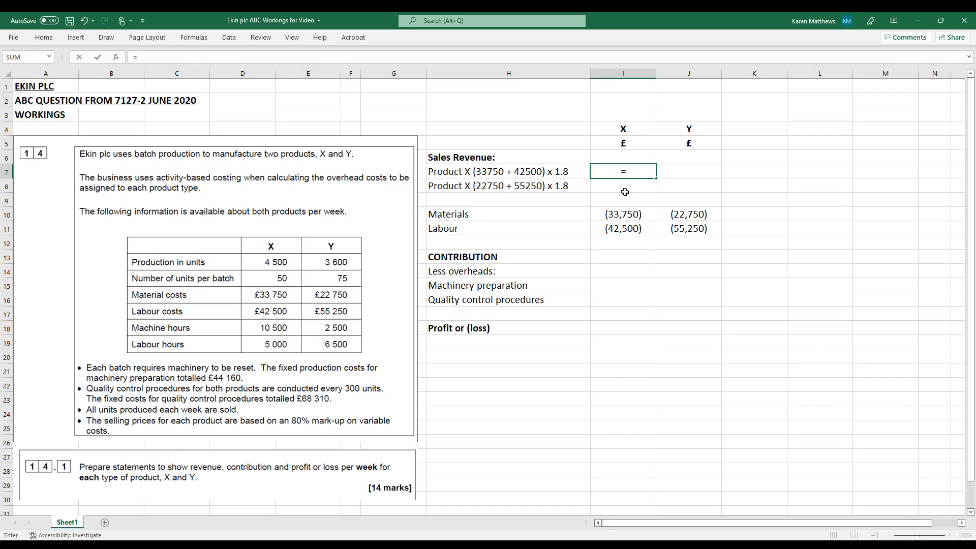
{"action": "type", "text": "(3"}
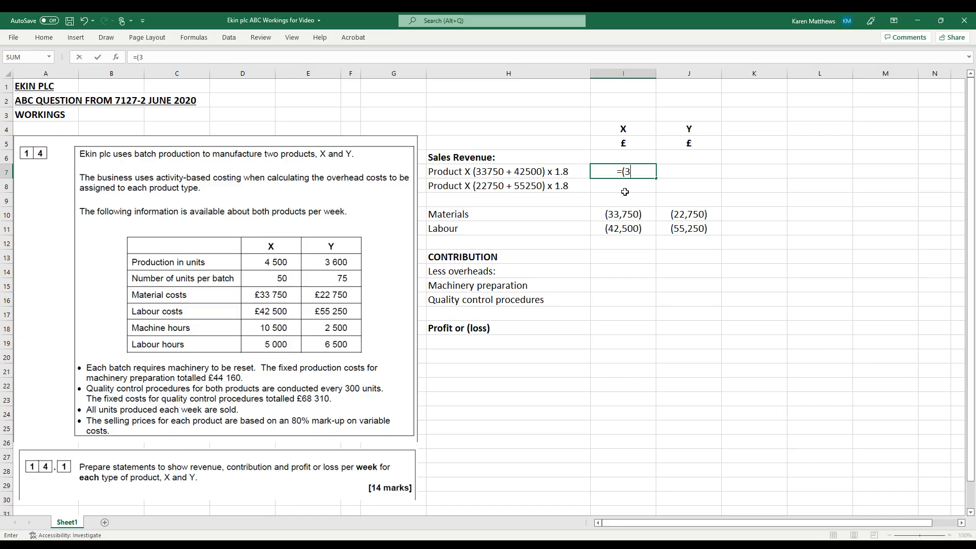
{"action": "type", "text": "3750+425"}
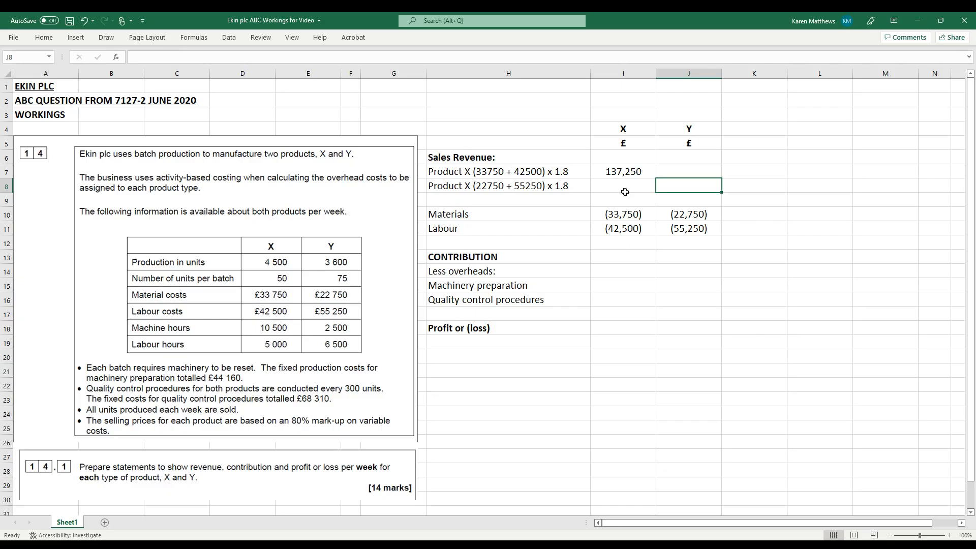
Enter Y's sales revenue as =(22750+55250)*1.8, giving 140,400.
{"action": "type", "text": "=("}
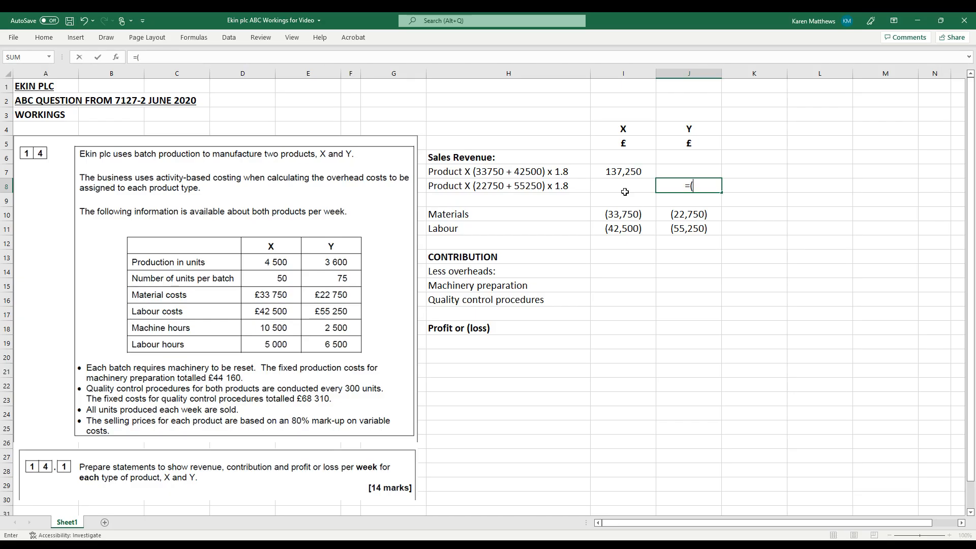
{"action": "type", "text": "22750"}
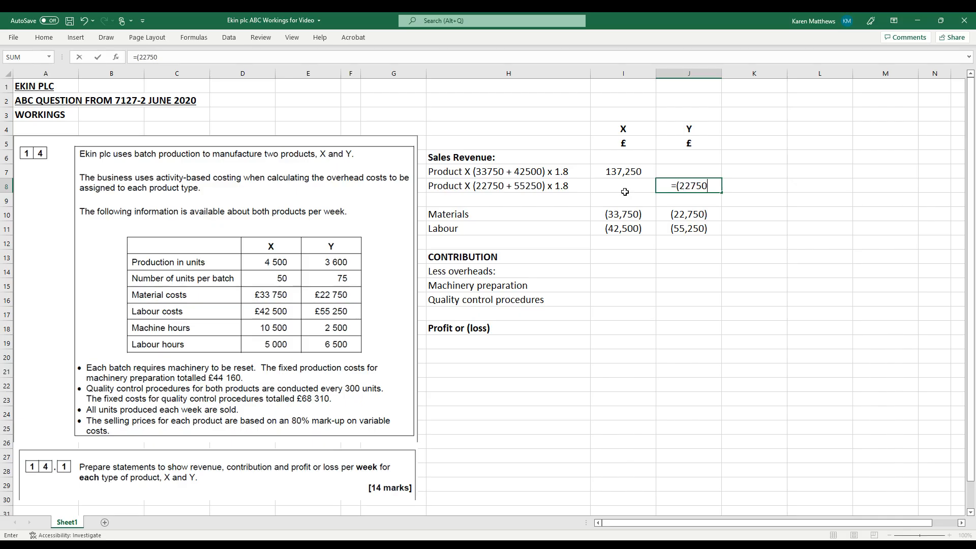
{"action": "type", "text": "+552"}
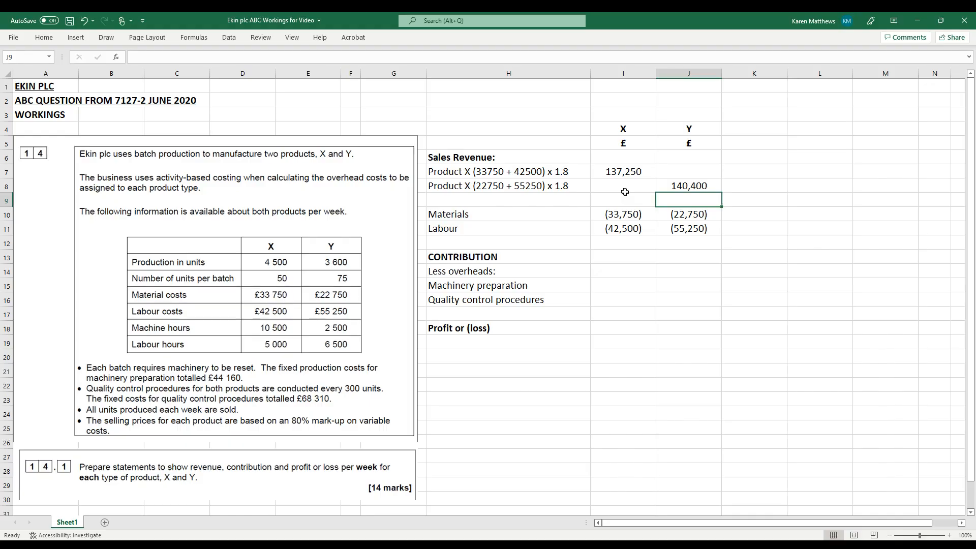
{"action": "left_click", "coordinate": [688, 242]}
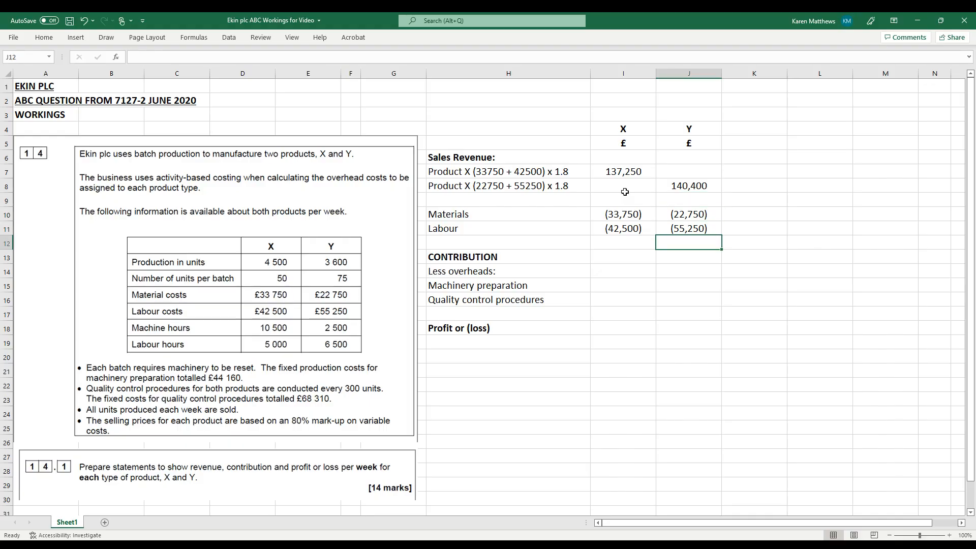
{"action": "left_click", "coordinate": [622, 256]}
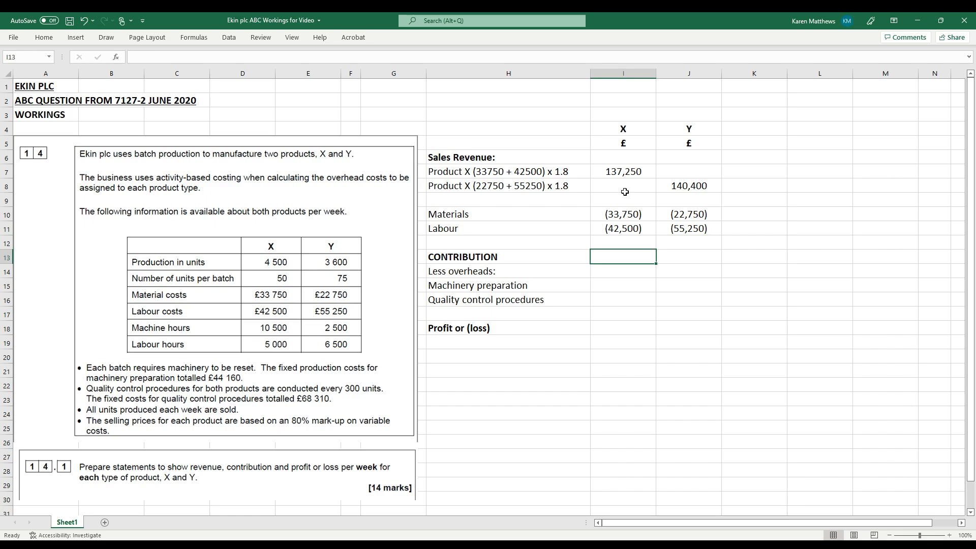
Total revenue less materials and labour with =SUM(I7:I11), filled right: X 61,000, Y 62,400.
{"action": "type", "text": "=s"}
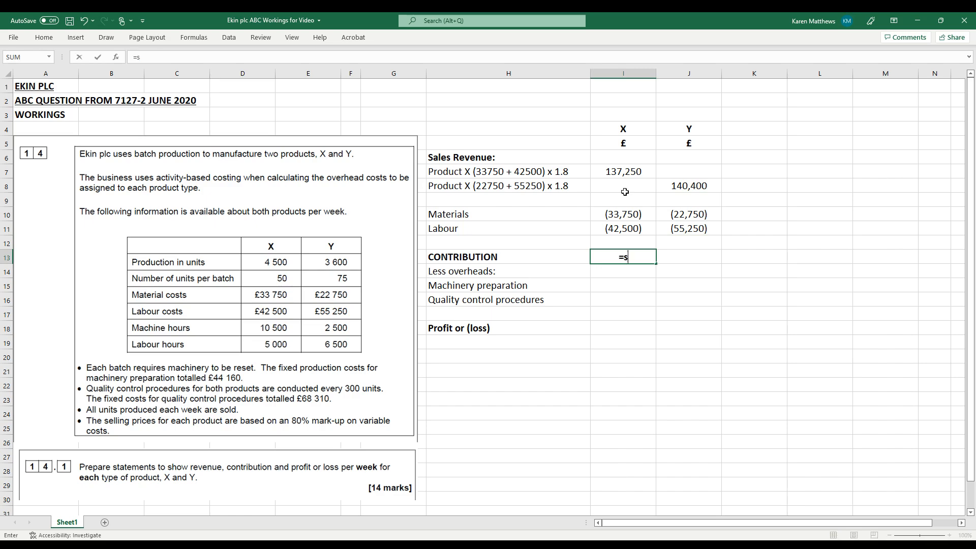
{"action": "left_click_drag", "start_coordinate": [622, 171], "coordinate": [622, 199]}
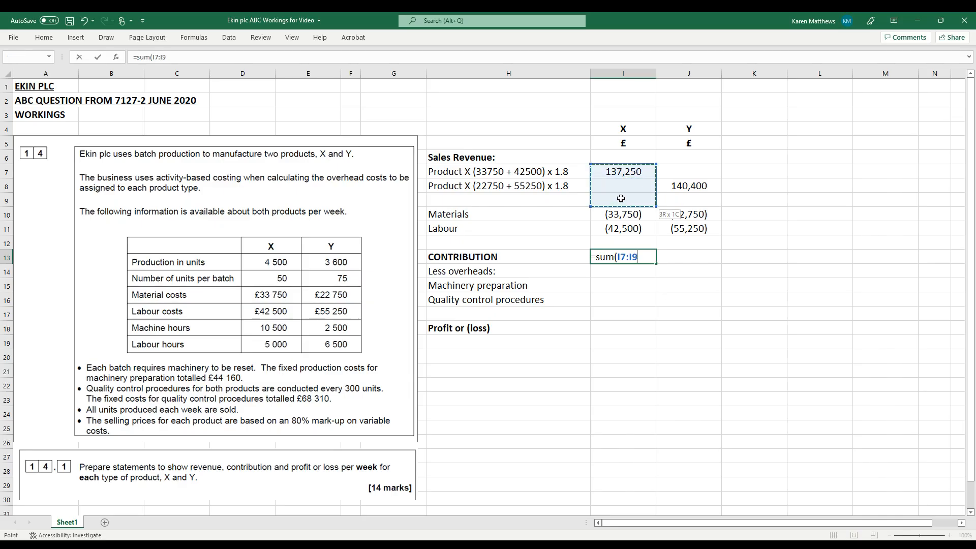
{"action": "left_click_drag", "start_coordinate": [622, 199], "coordinate": [622, 228]}
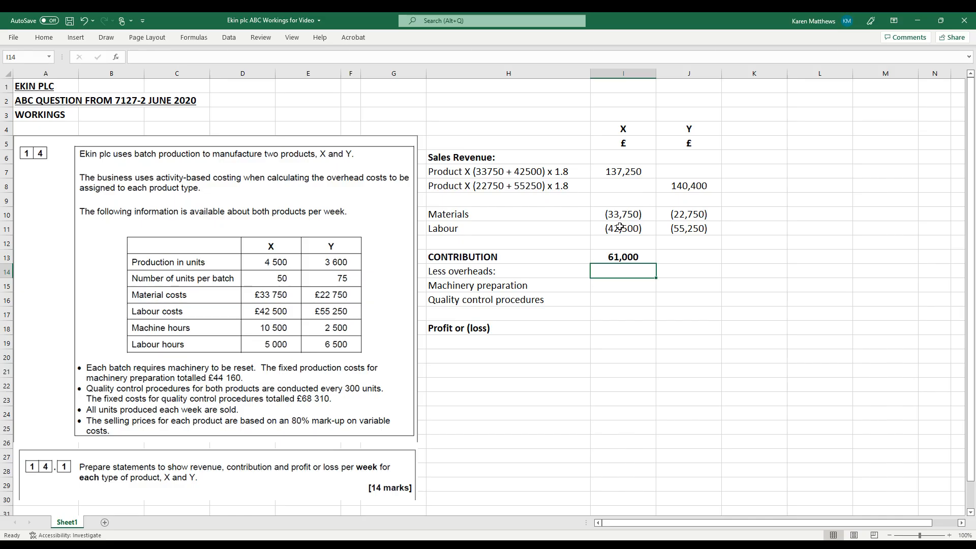
{"action": "left_click", "coordinate": [622, 256]}
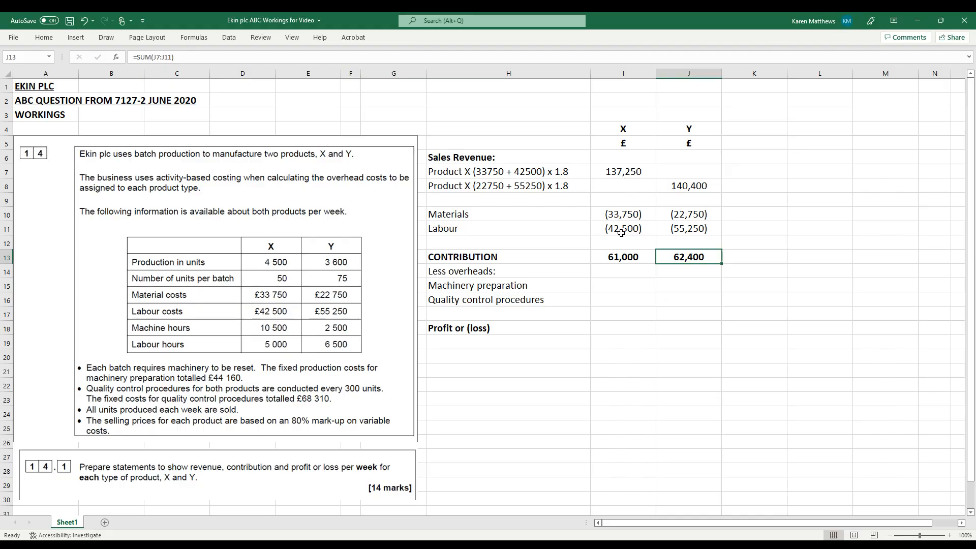
{"action": "left_click", "coordinate": [622, 256]}
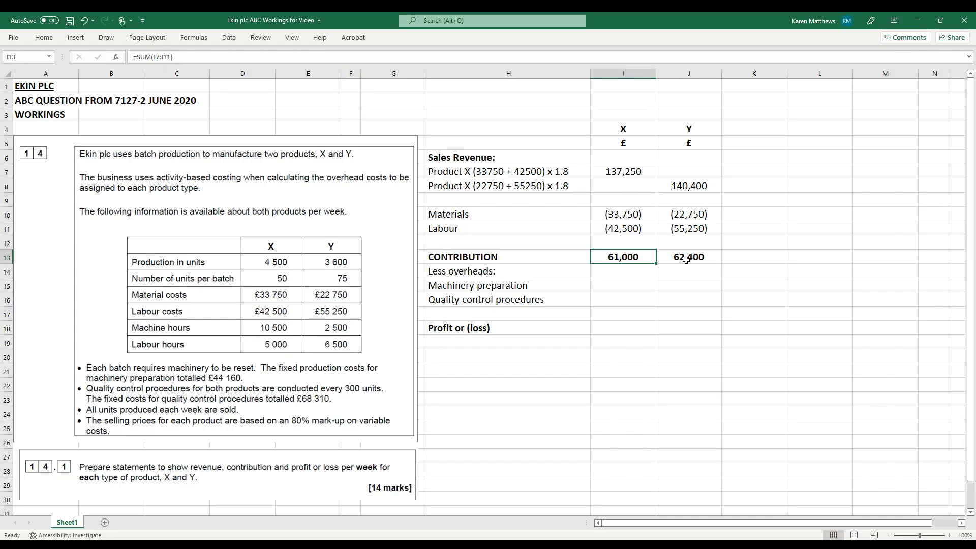
{"action": "left_click", "coordinate": [688, 256]}
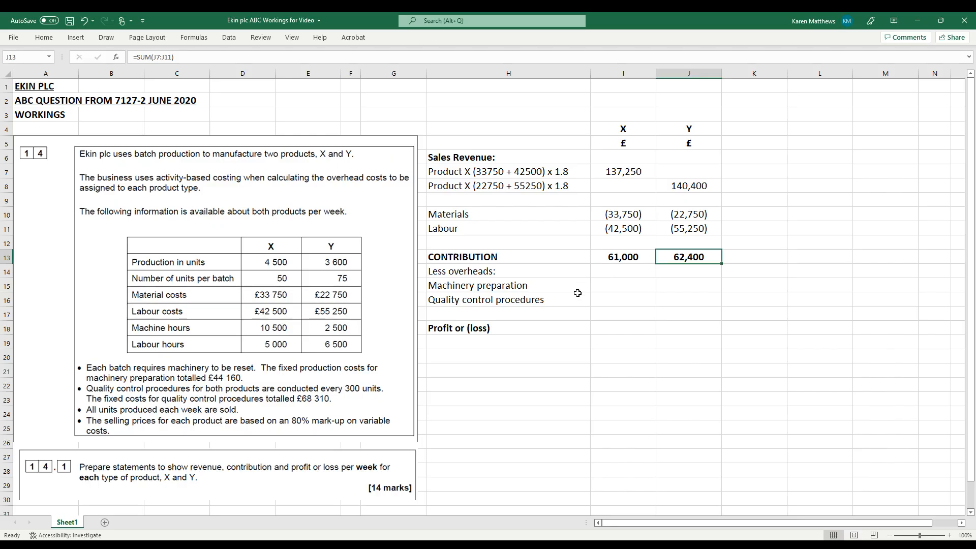
{"action": "mouse_move", "coordinate": [609, 287]}
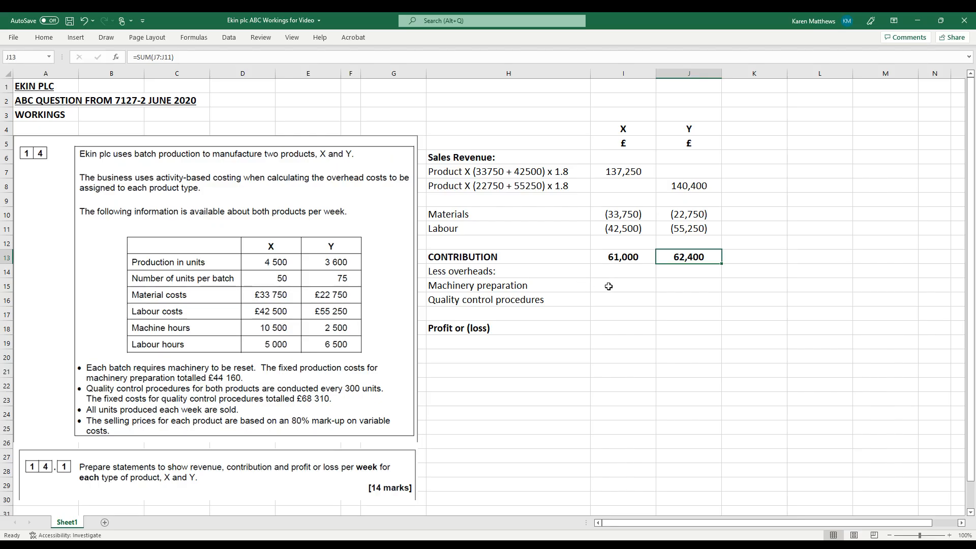
Enter machinery preparation overheads as -28,800 for X and -15,360 for Y.
{"action": "left_click", "coordinate": [622, 285]}
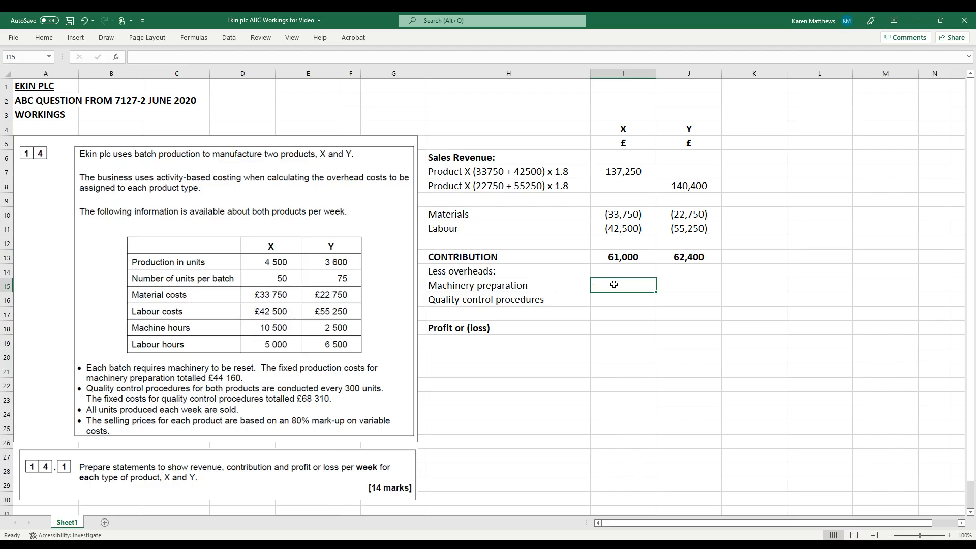
{"action": "type", "text": "-2"}
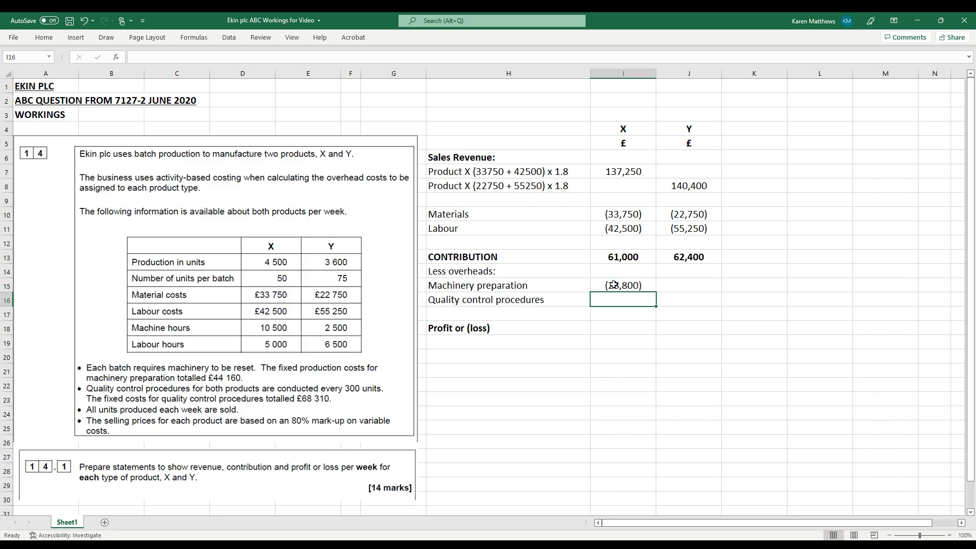
{"action": "left_click", "coordinate": [688, 284]}
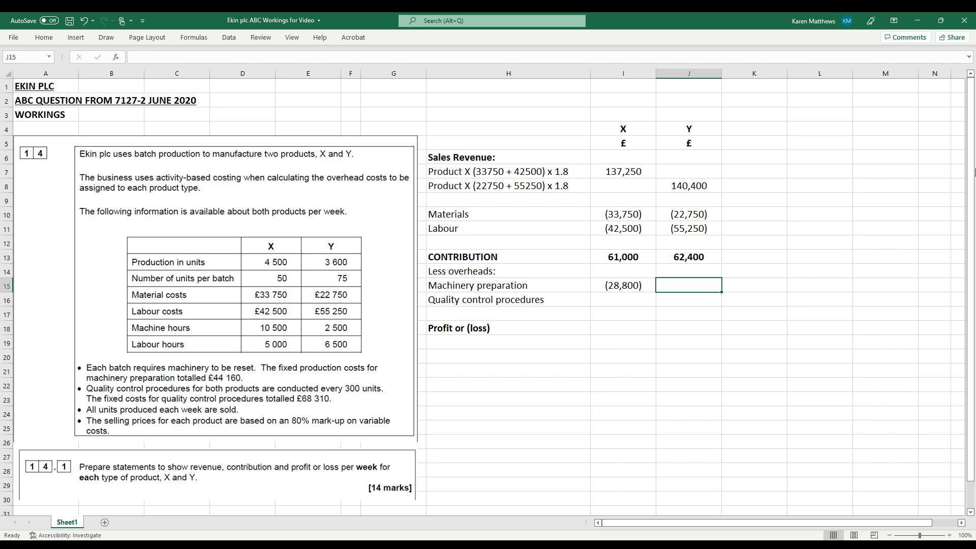
{"action": "type", "text": "-1530"}
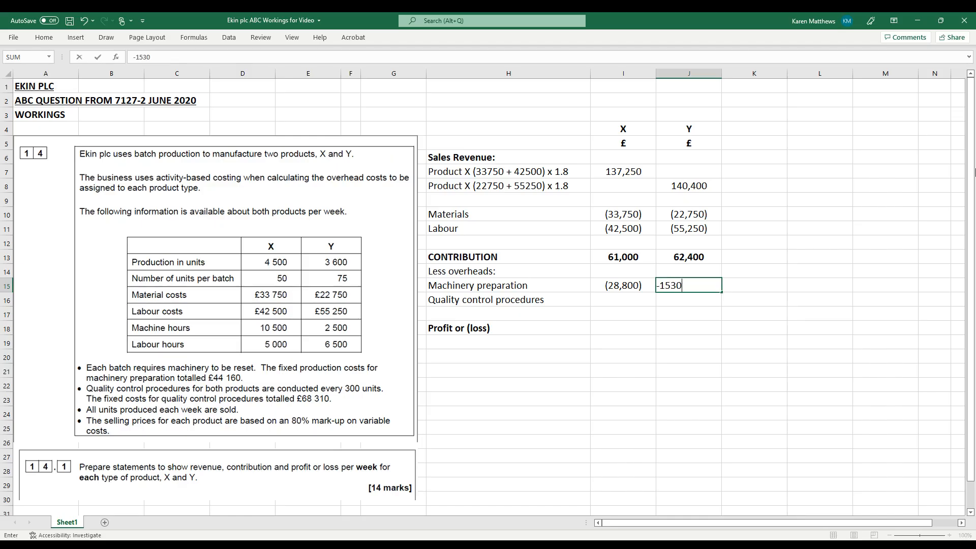
{"action": "key", "text": "Enter"}
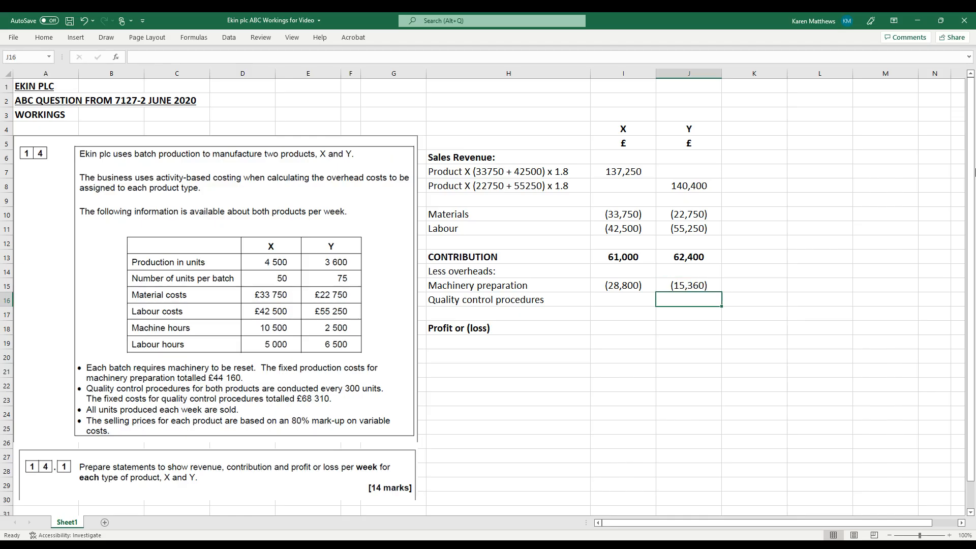
Enter X's quality control overhead as -37,950.
{"action": "left_click", "coordinate": [623, 298]}
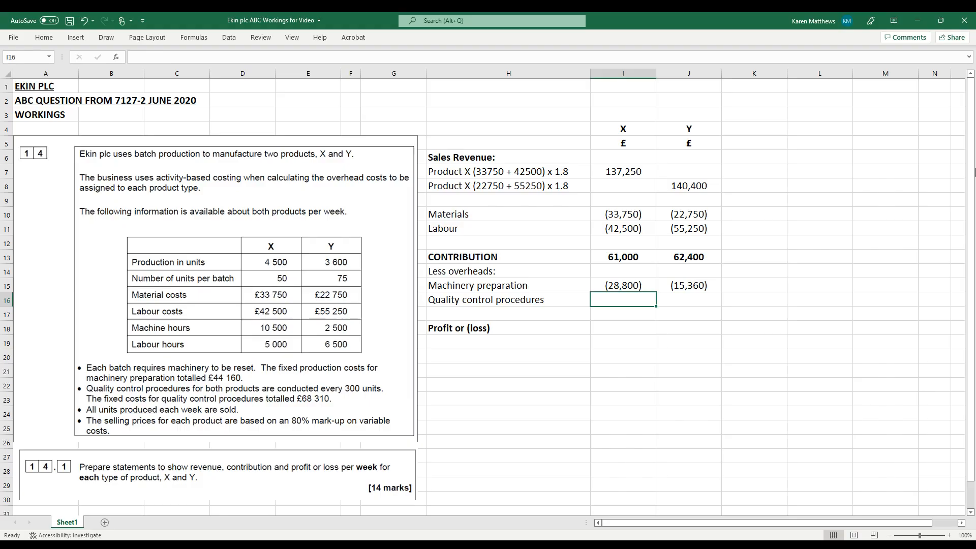
{"action": "type", "text": "=-"}
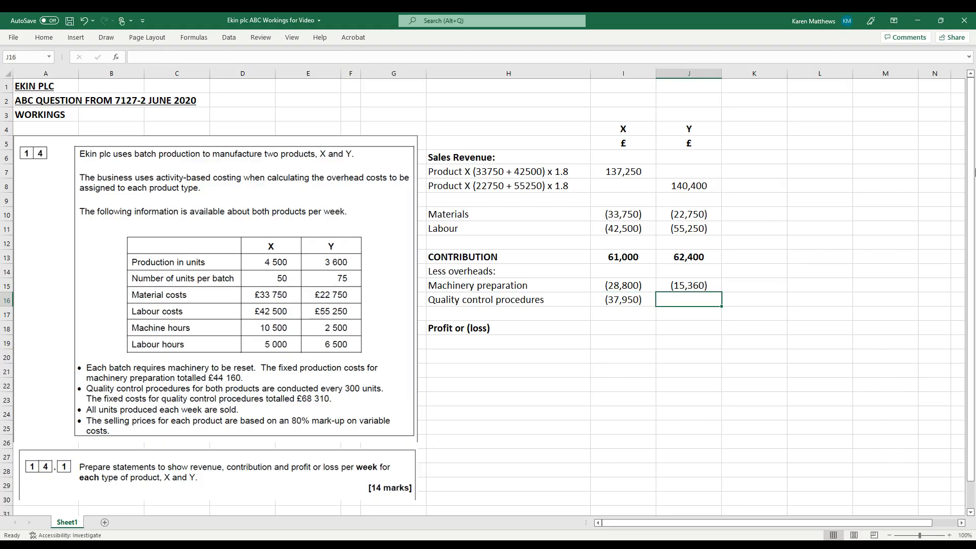
{"action": "type", "text": "=-3"}
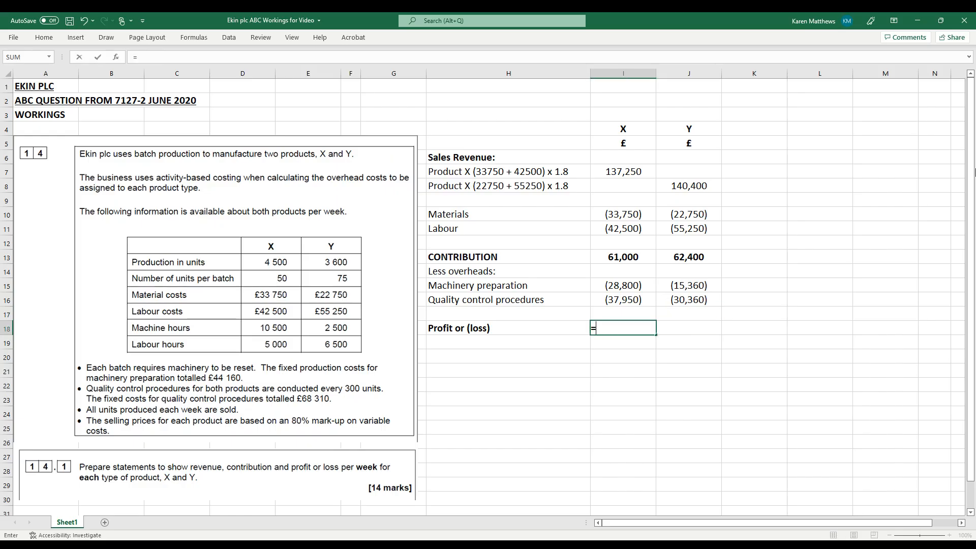
Sum X's contribution and overheads in I18 with =SUM(I13:I16), giving a 5,750 loss.
{"action": "type", "text": "sum(I13:I16"}
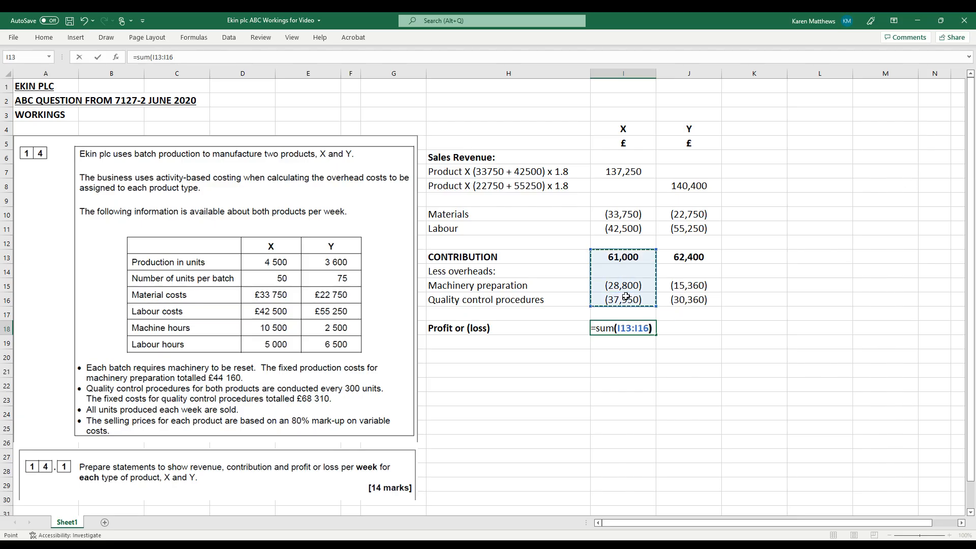
{"action": "key", "text": "enter"}
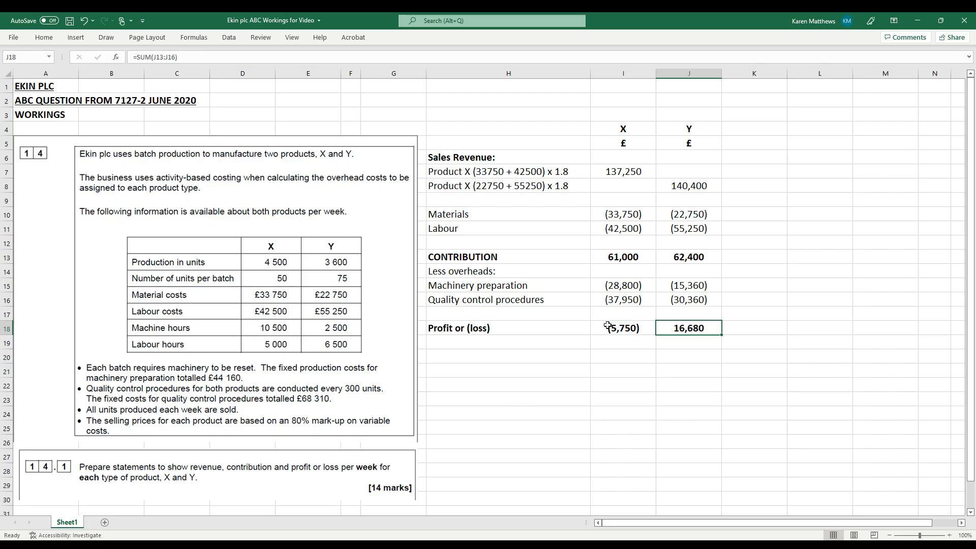
{"action": "mouse_move", "coordinate": [618, 336]}
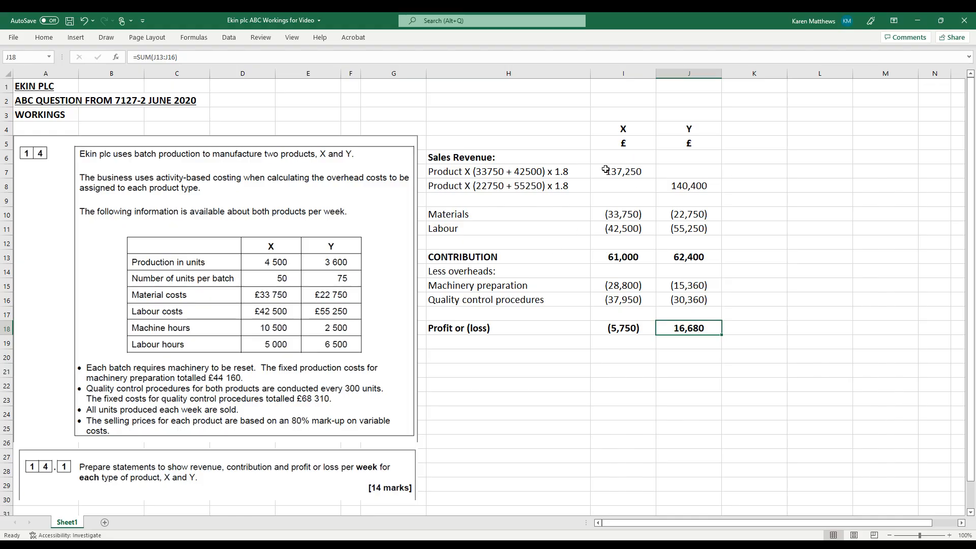
{"action": "mouse_move", "coordinate": [625, 124]}
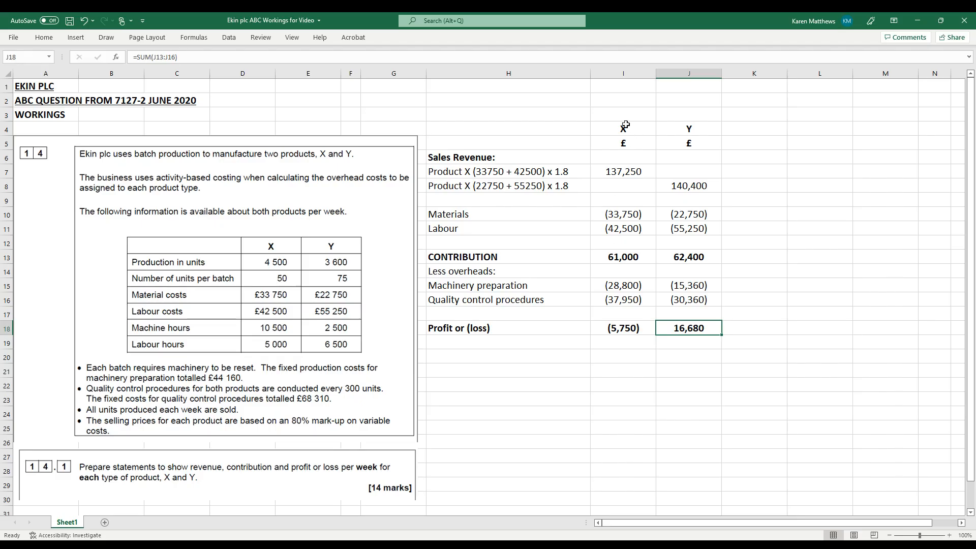
{"action": "mouse_move", "coordinate": [624, 260]}
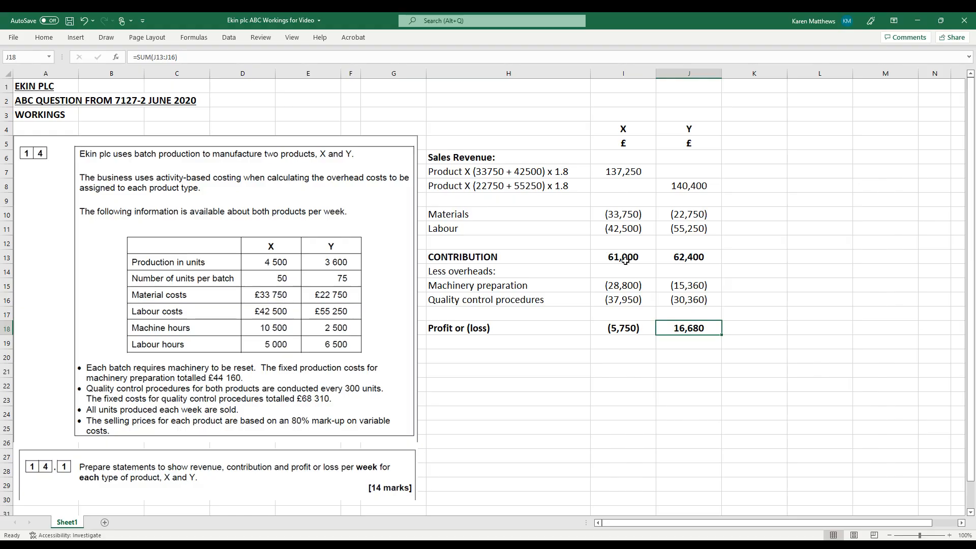
{"action": "mouse_move", "coordinate": [617, 299]}
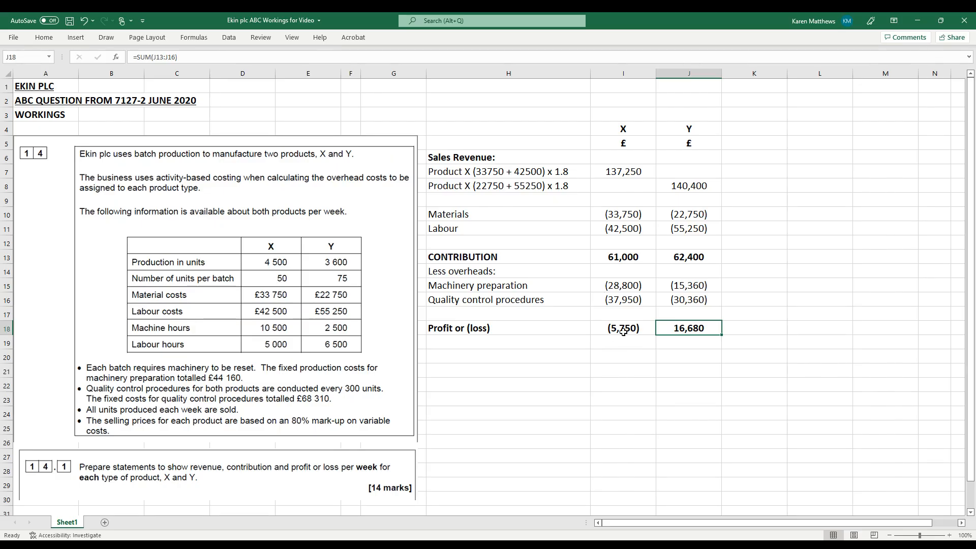
Check the profit or loss formulas: a 5,750 loss for X and 16,680 profit for Y.
{"action": "left_click", "coordinate": [622, 328]}
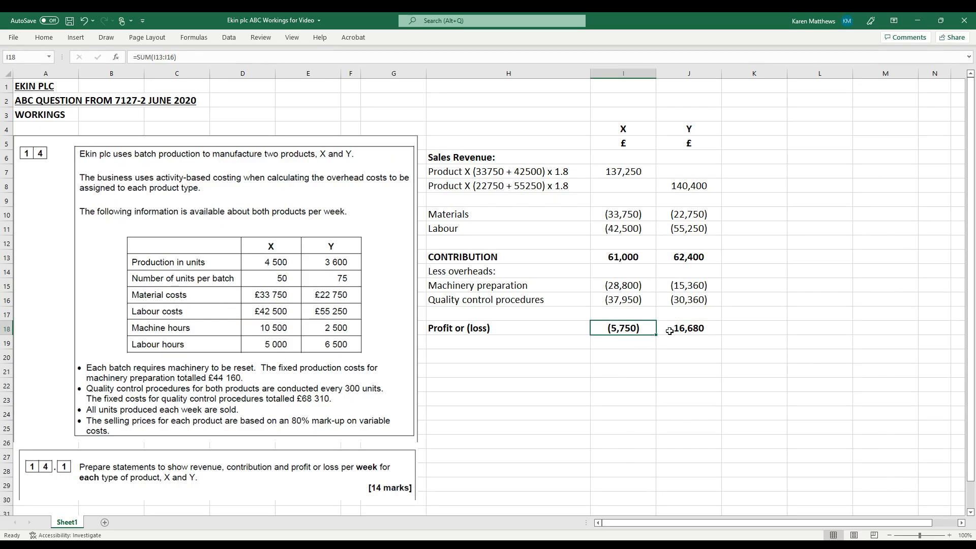
{"action": "left_click", "coordinate": [622, 356]}
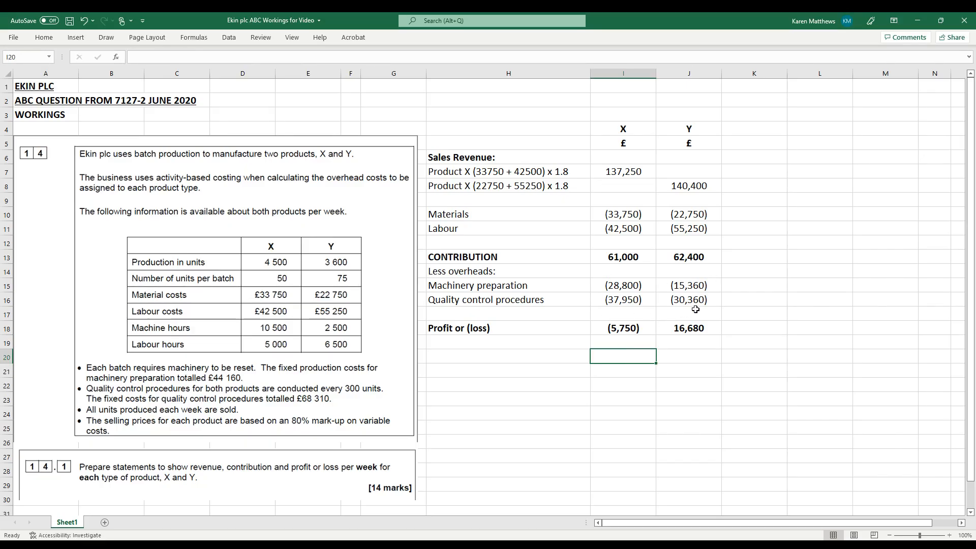
{"action": "mouse_move", "coordinate": [603, 297]}
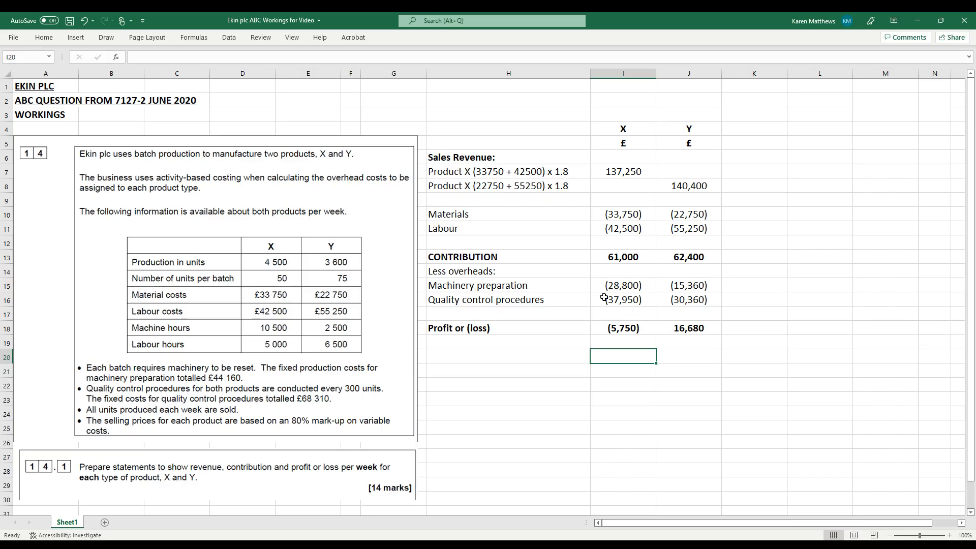
{"action": "mouse_move", "coordinate": [629, 365]}
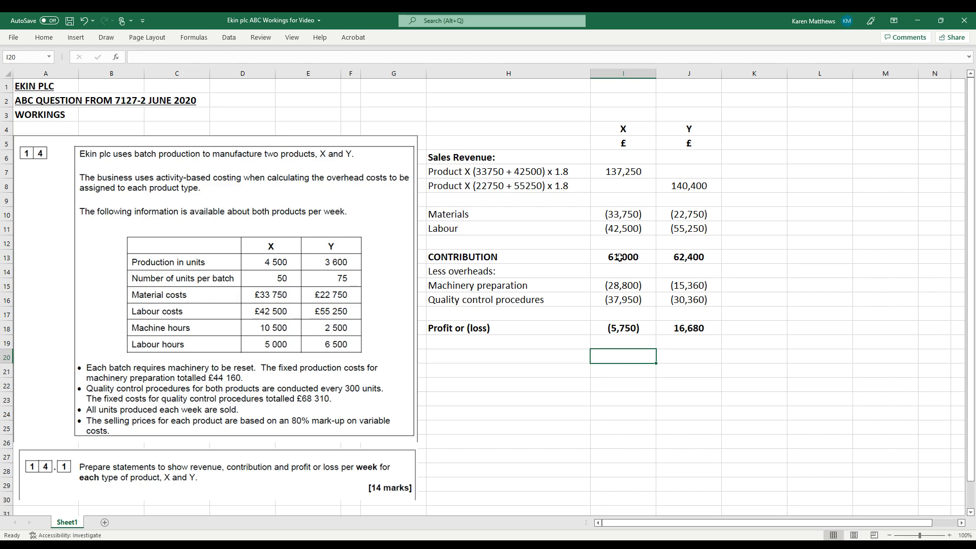
{"action": "mouse_move", "coordinate": [623, 320]}
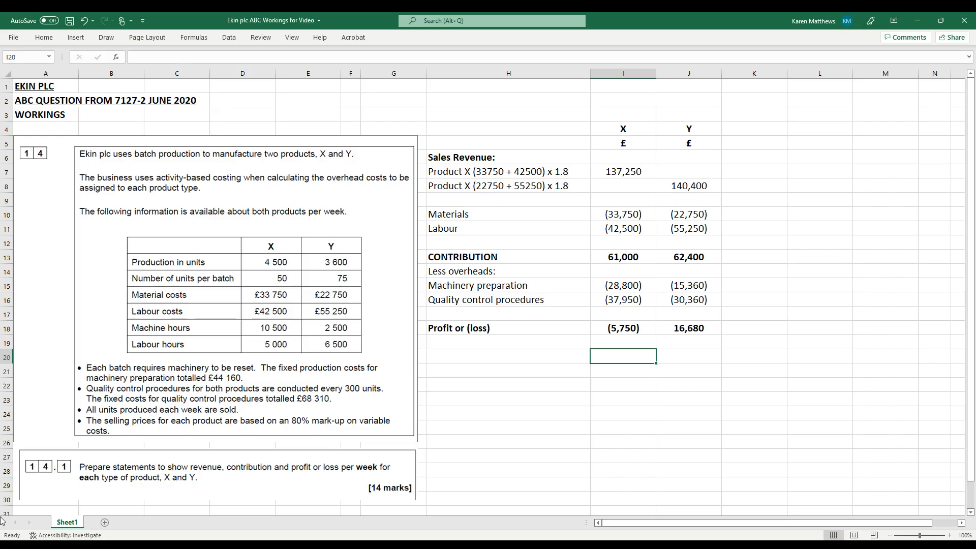
{"action": "mouse_move", "coordinate": [567, 381]}
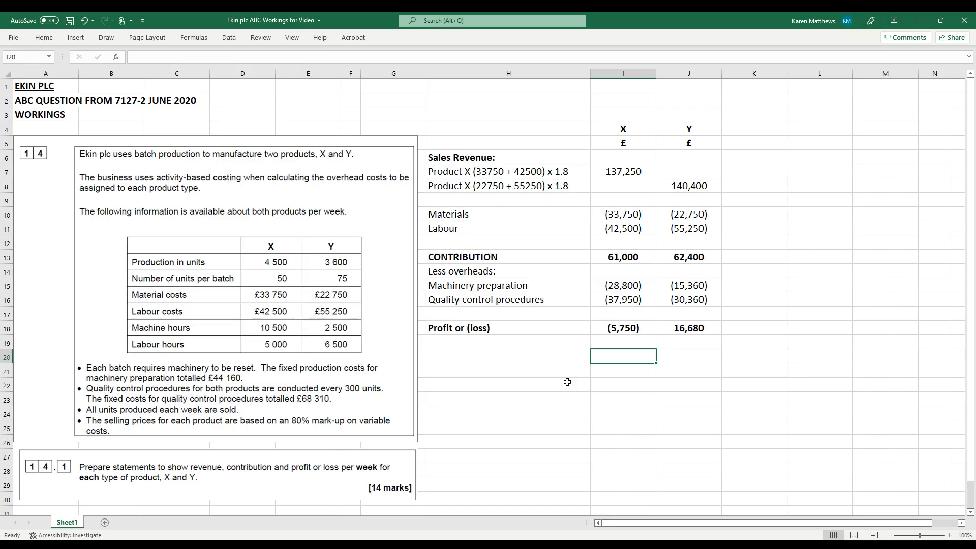
{"action": "mouse_move", "coordinate": [638, 143]}
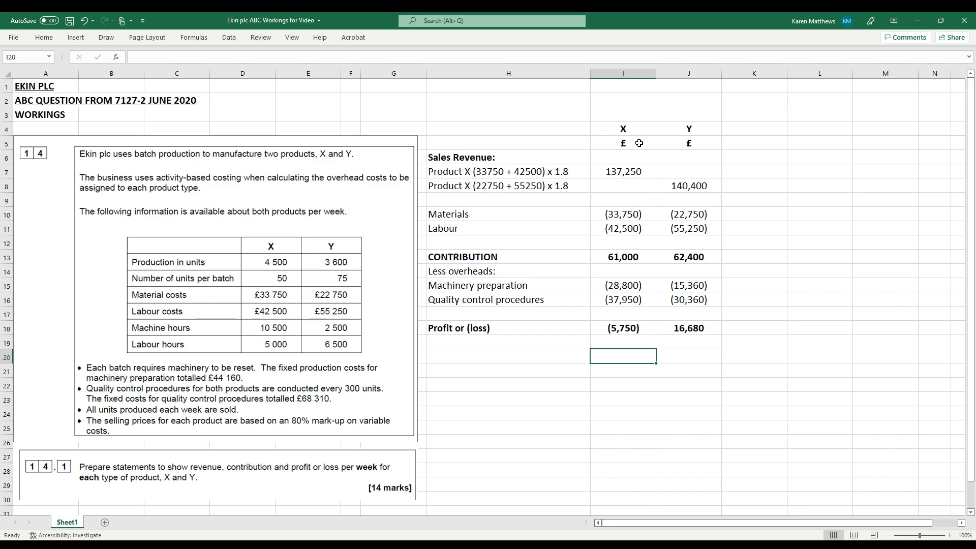
{"action": "mouse_move", "coordinate": [634, 329]}
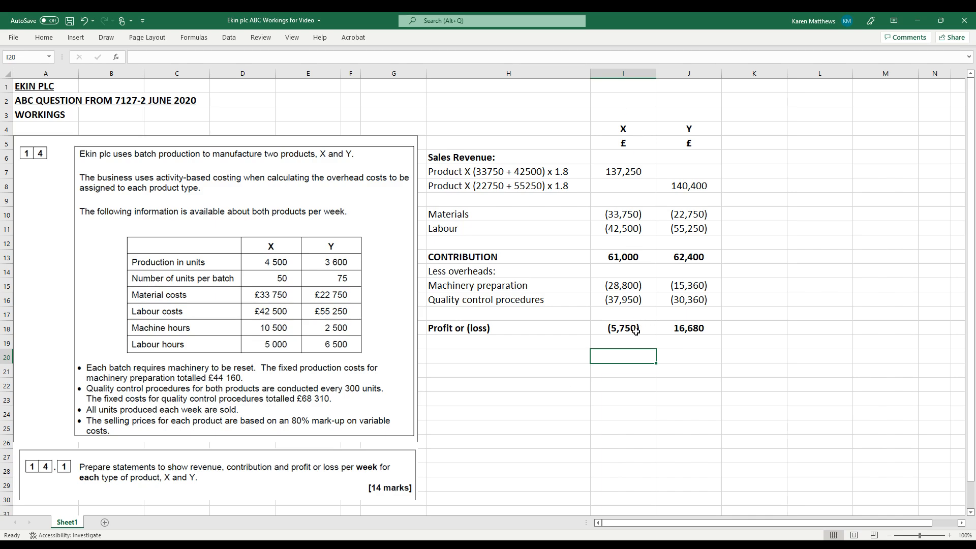
{"action": "mouse_move", "coordinate": [625, 270]}
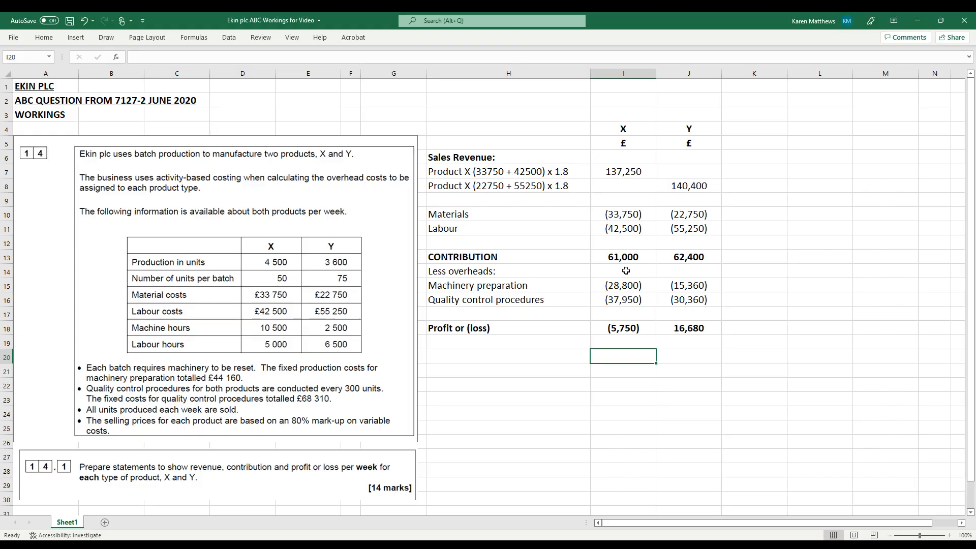
{"action": "mouse_move", "coordinate": [626, 179]}
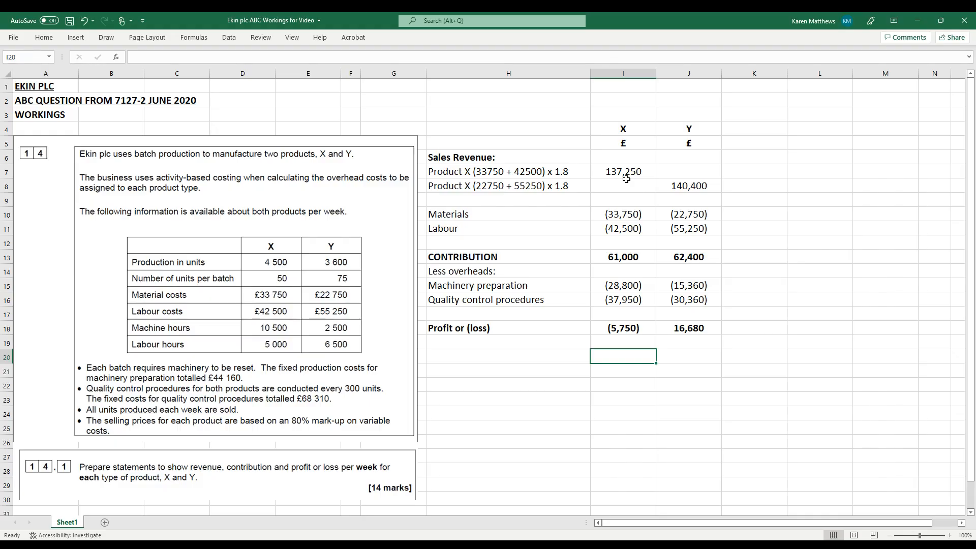
{"action": "mouse_move", "coordinate": [654, 190]}
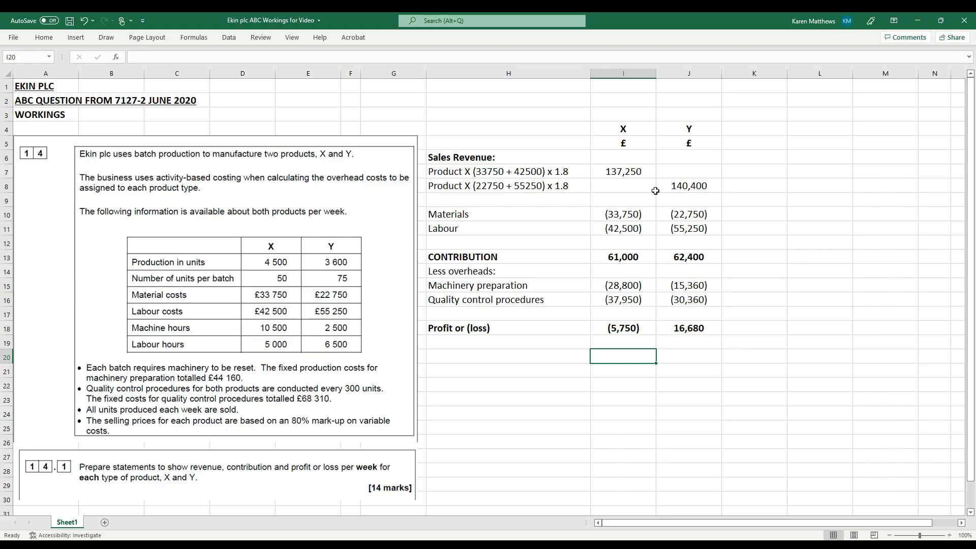
{"action": "mouse_move", "coordinate": [630, 285]}
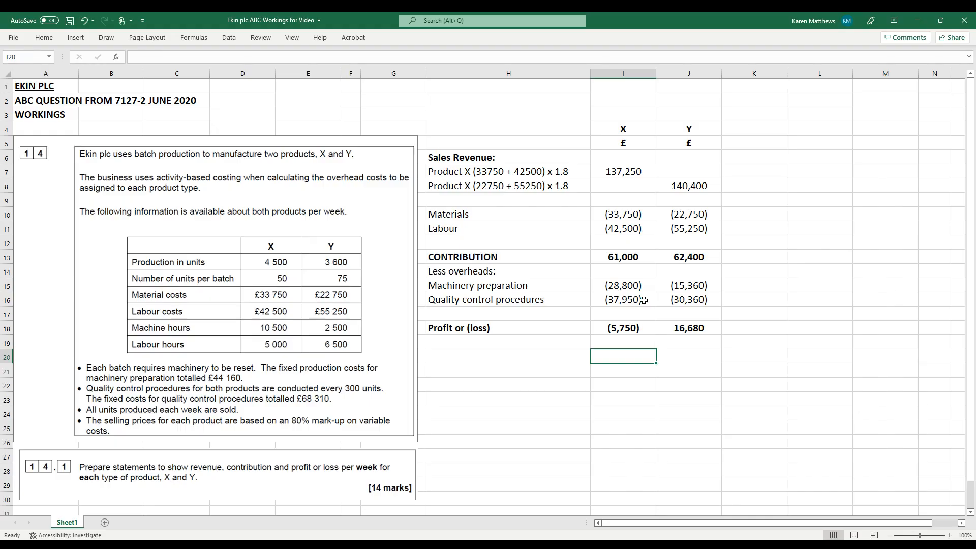
{"action": "mouse_move", "coordinate": [627, 313]}
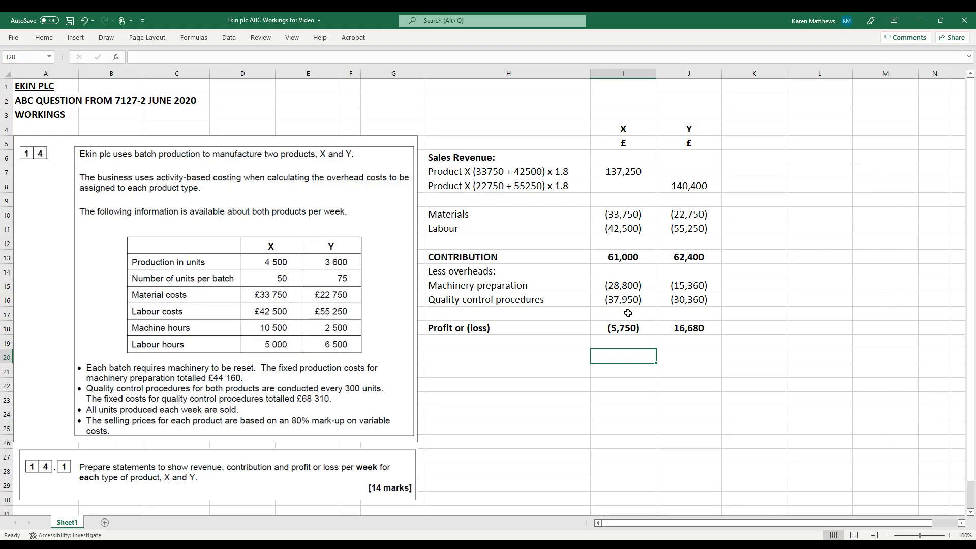
{"action": "mouse_move", "coordinate": [488, 364]}
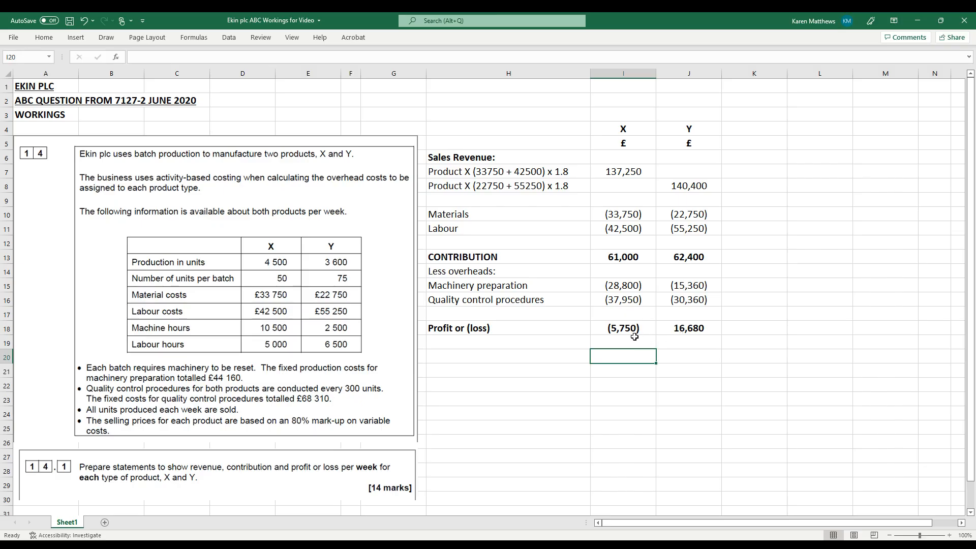
{"action": "mouse_move", "coordinate": [631, 336]}
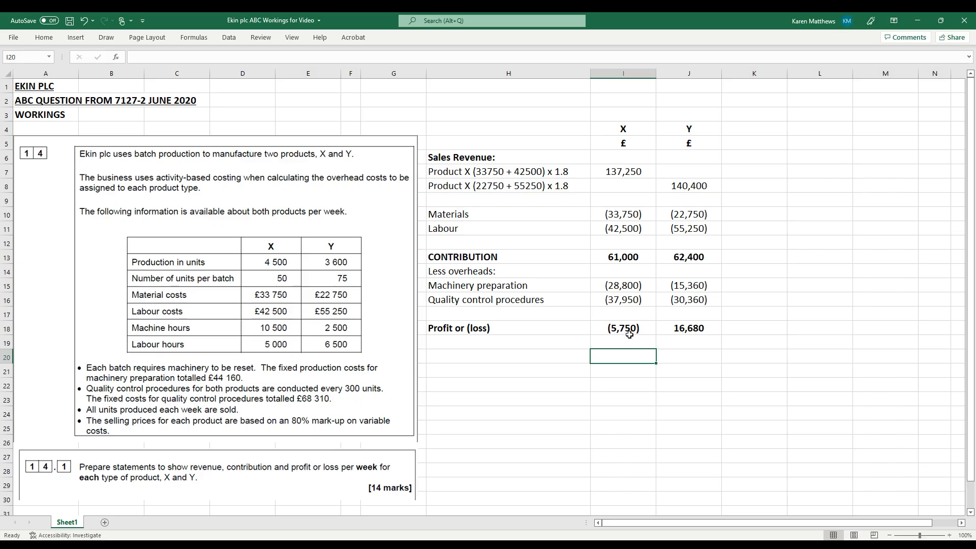
{"action": "mouse_move", "coordinate": [599, 143]}
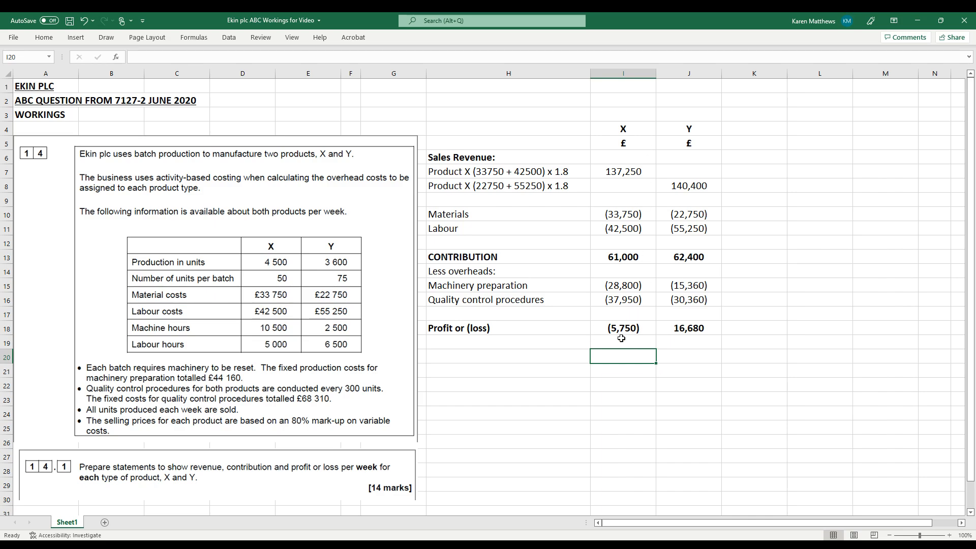
{"action": "mouse_move", "coordinate": [610, 162]}
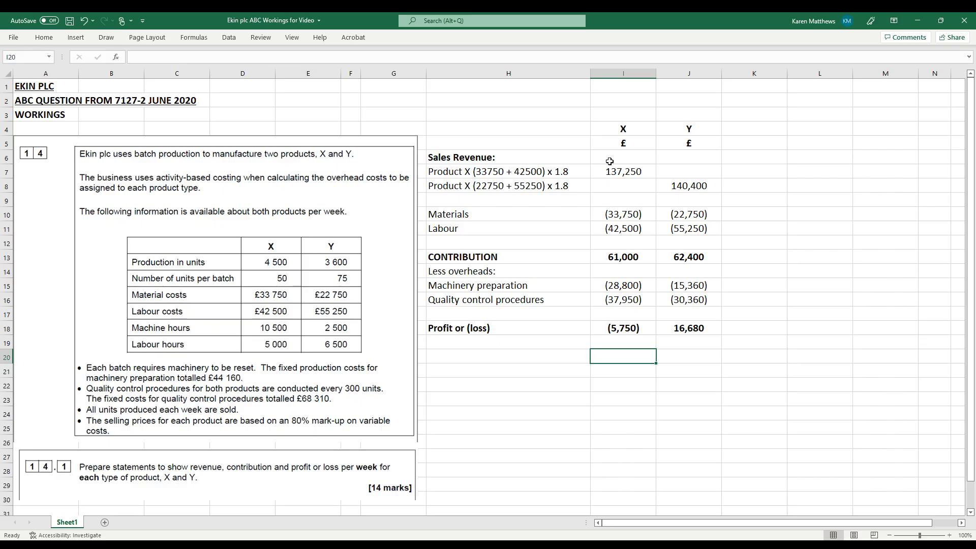
{"action": "mouse_move", "coordinate": [583, 241]}
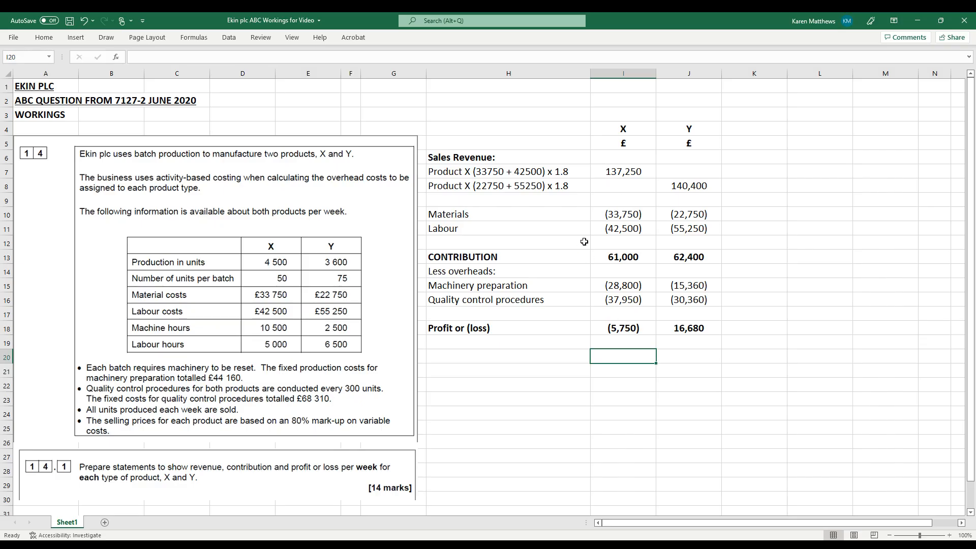
{"action": "mouse_move", "coordinate": [570, 252]}
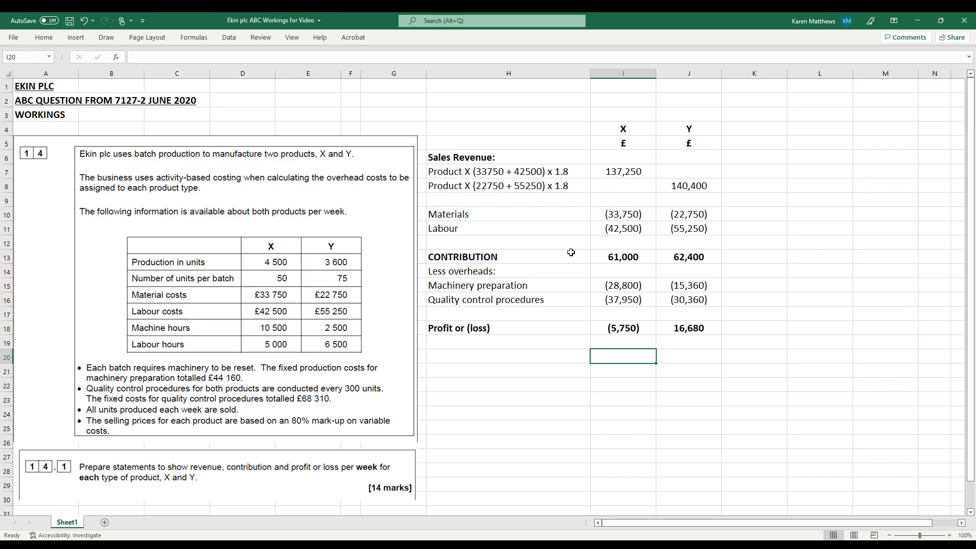
{"action": "mouse_move", "coordinate": [617, 323]}
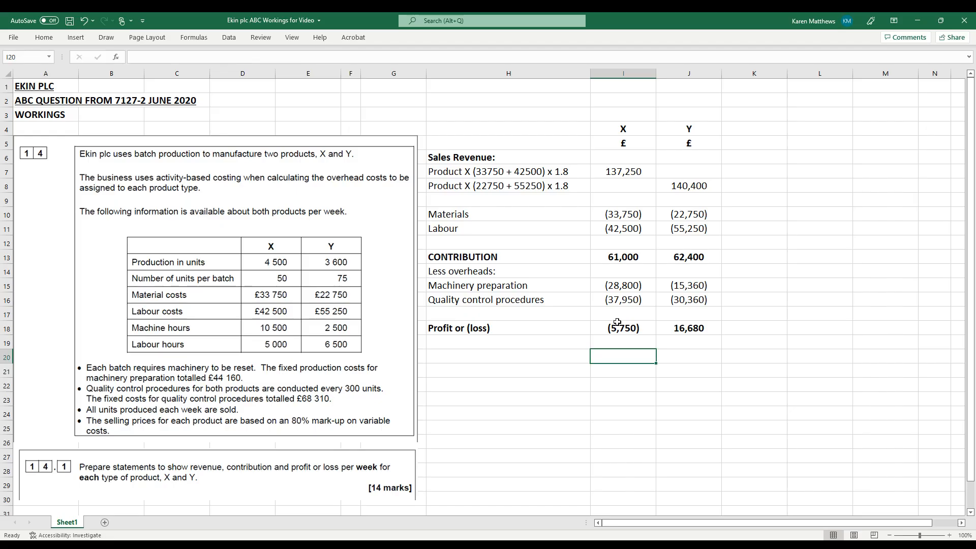
{"action": "mouse_move", "coordinate": [605, 281]}
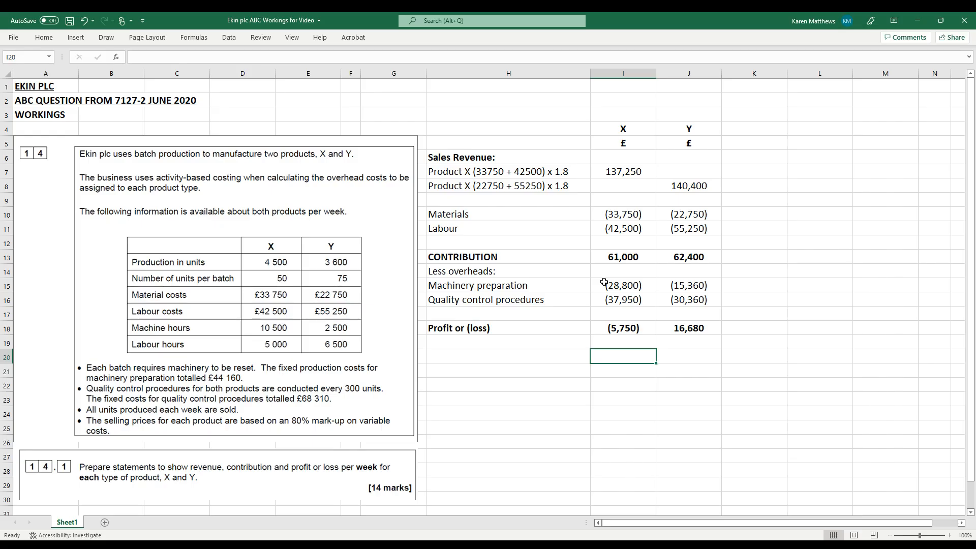
{"action": "mouse_move", "coordinate": [540, 425]}
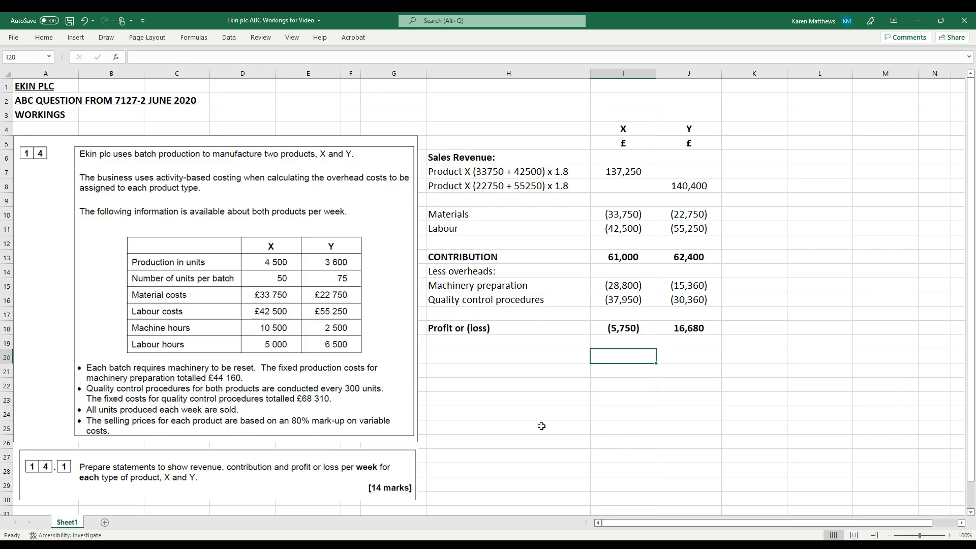
{"action": "mouse_move", "coordinate": [536, 427]}
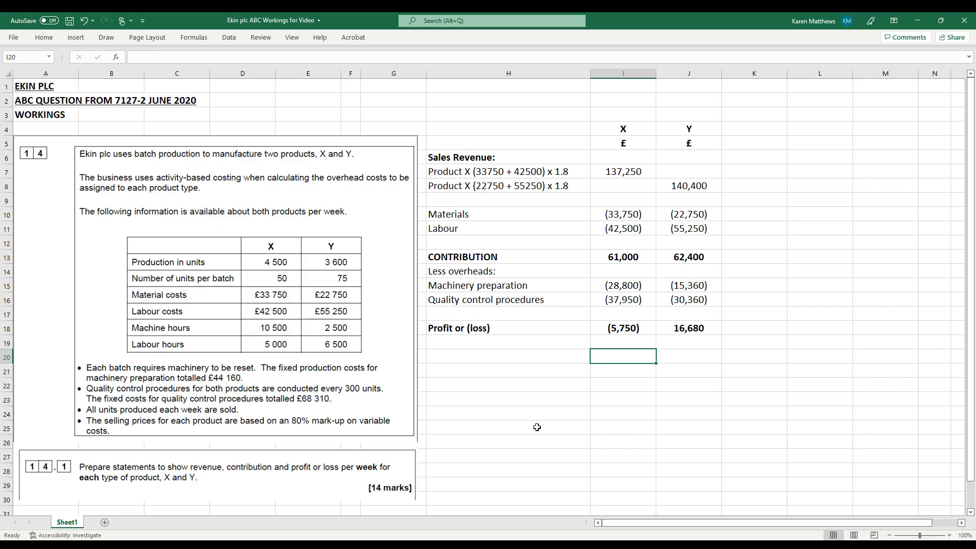
{"action": "mouse_move", "coordinate": [518, 388]}
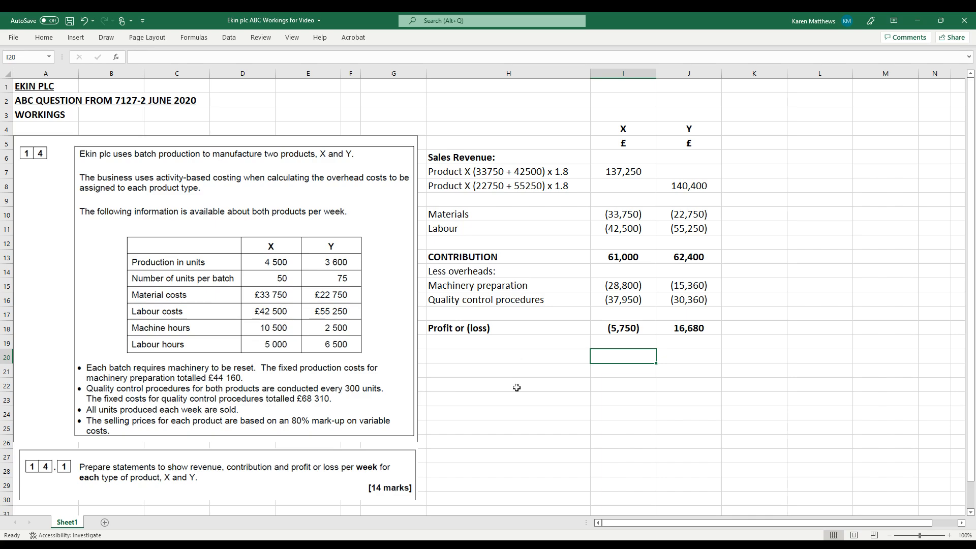
{"action": "mouse_move", "coordinate": [571, 507]}
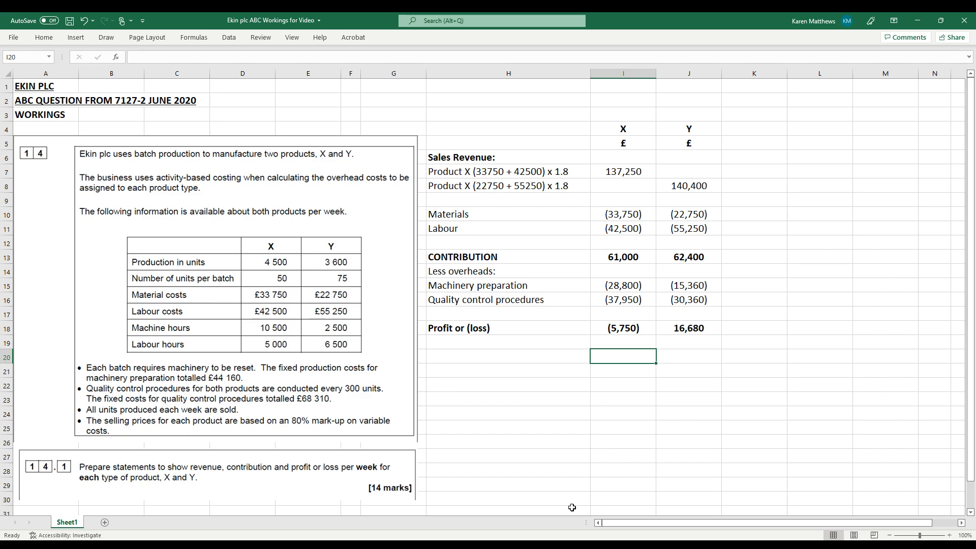
{"action": "mouse_move", "coordinate": [558, 437]}
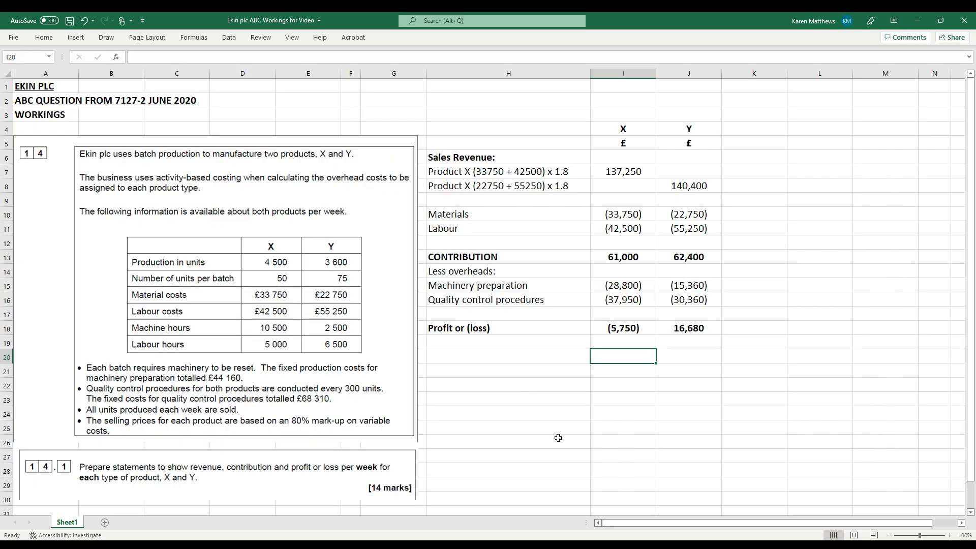
{"action": "mouse_move", "coordinate": [558, 473]}
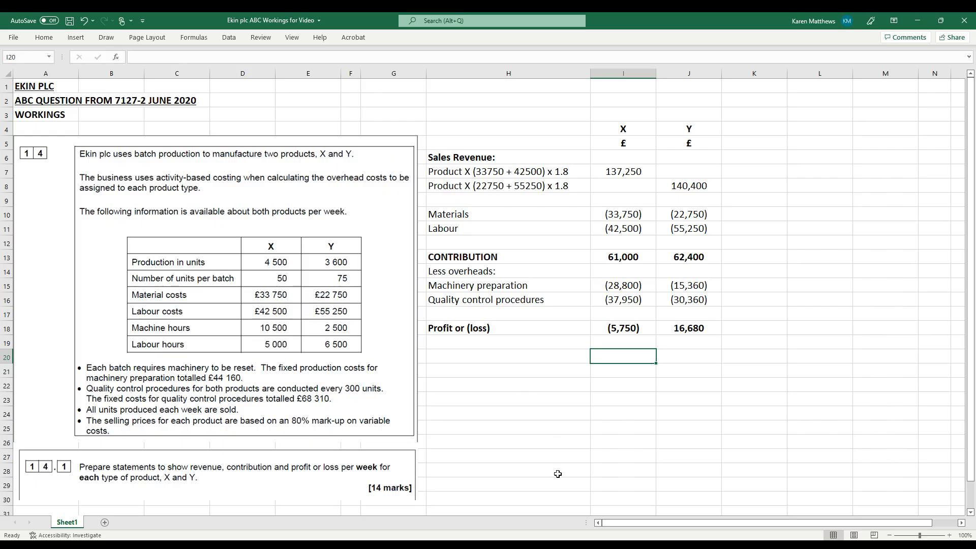